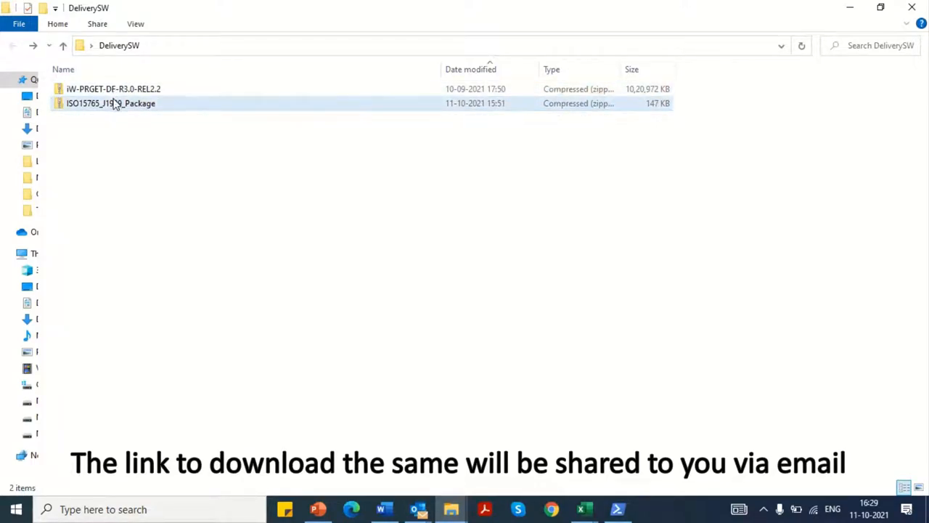
mouse_move(109, 89)
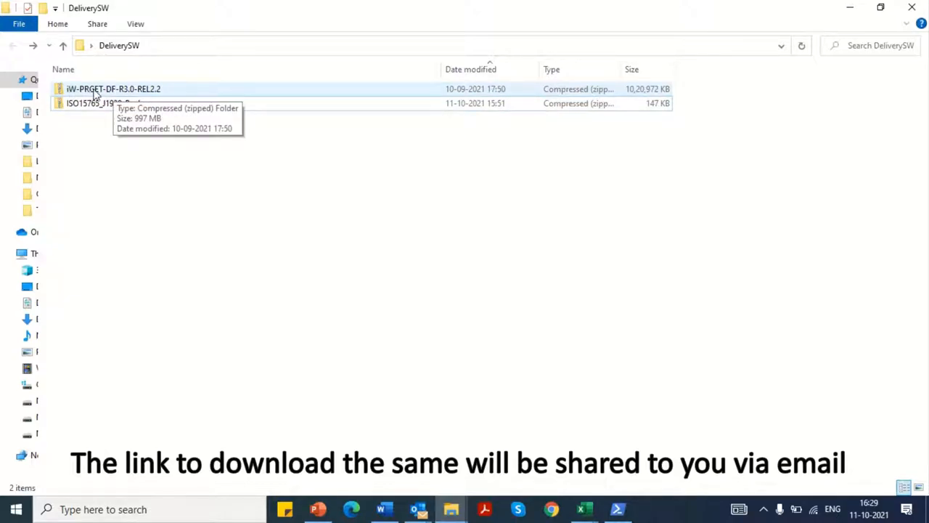
mouse_move(86, 103)
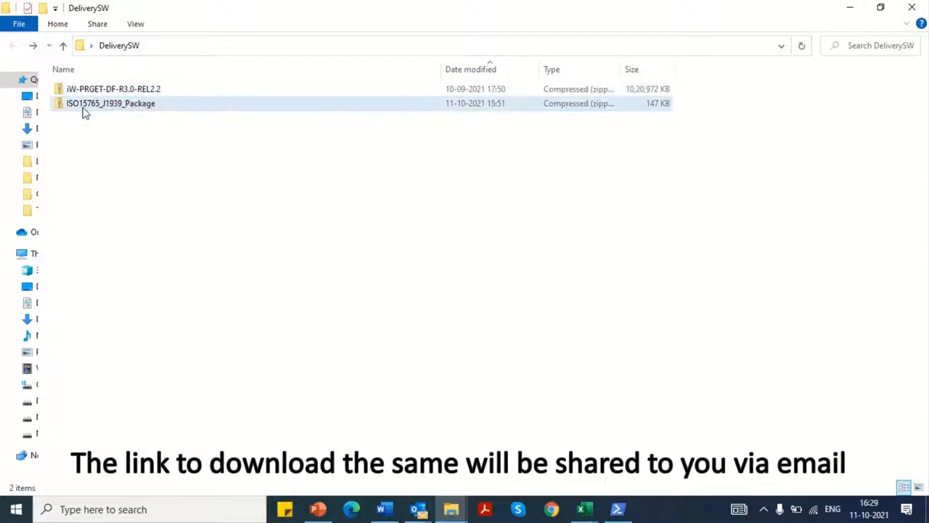
mouse_move(109, 103)
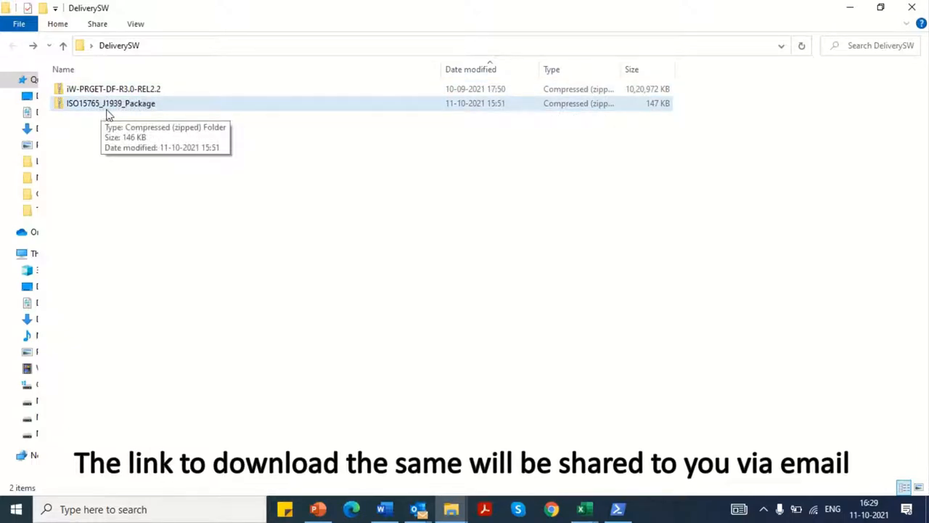
mouse_move(72, 111)
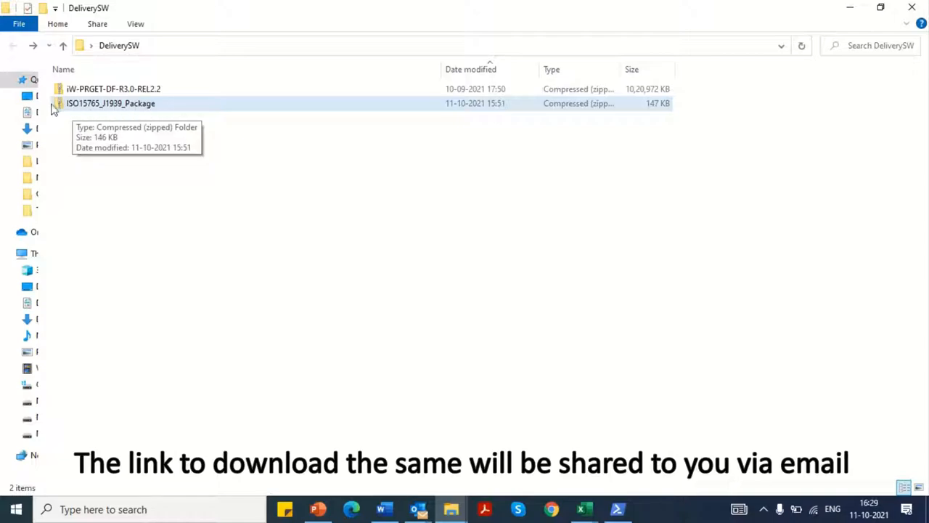
mouse_move(113, 108)
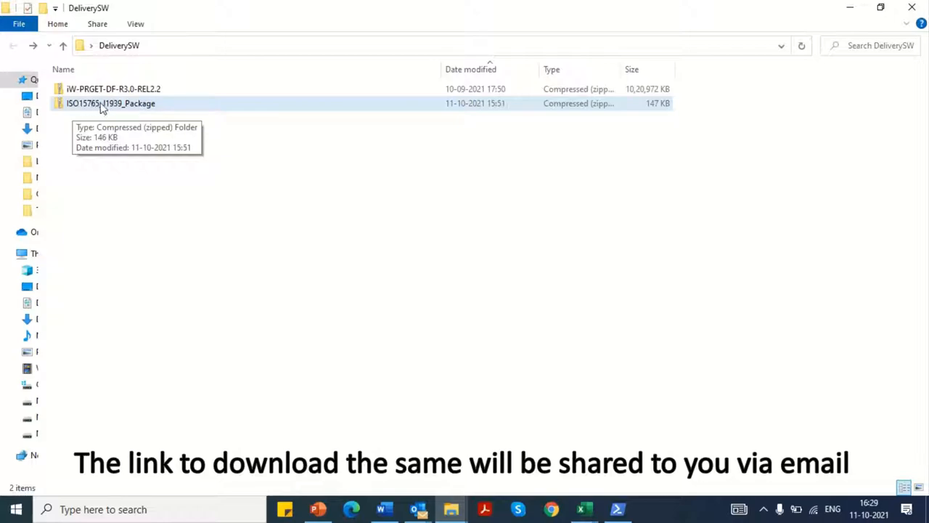
- Browse into the package's Documents folder to see its manuals, then return to the package folder
double_click(114, 88)
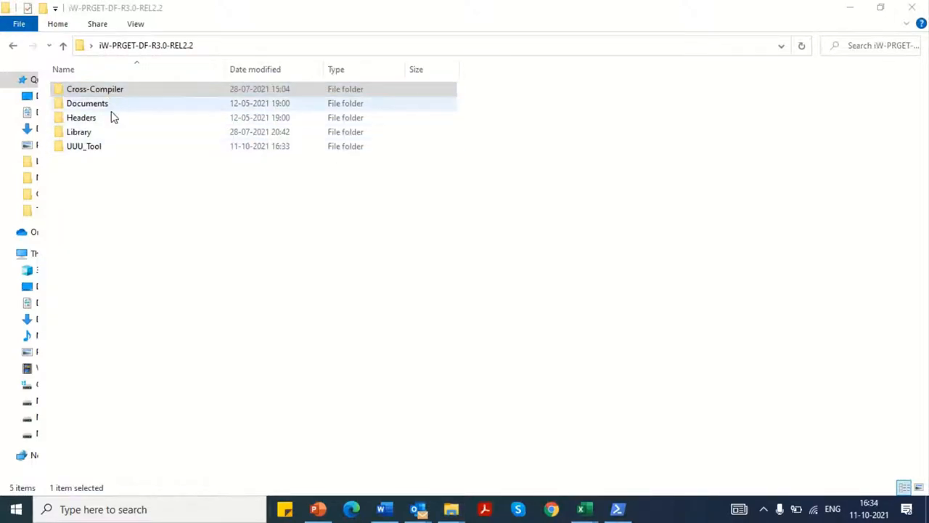
click(87, 104)
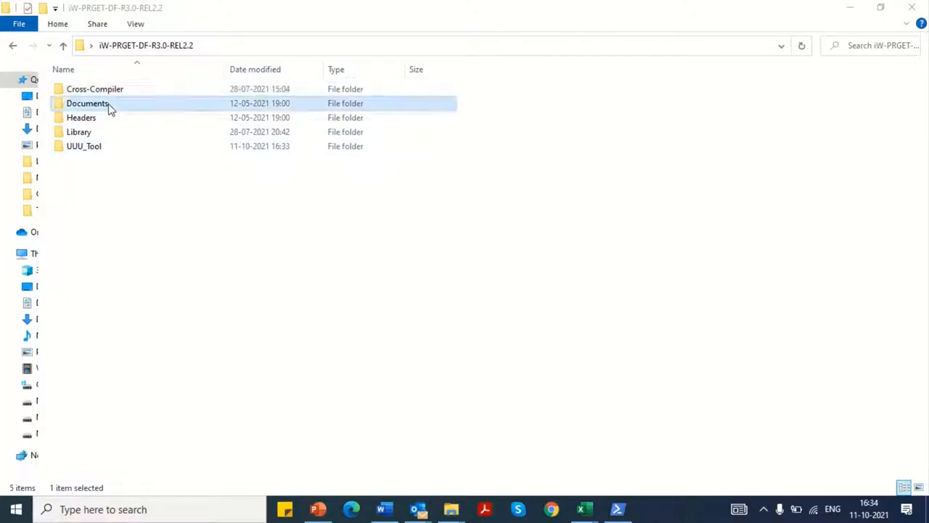
double_click(87, 103)
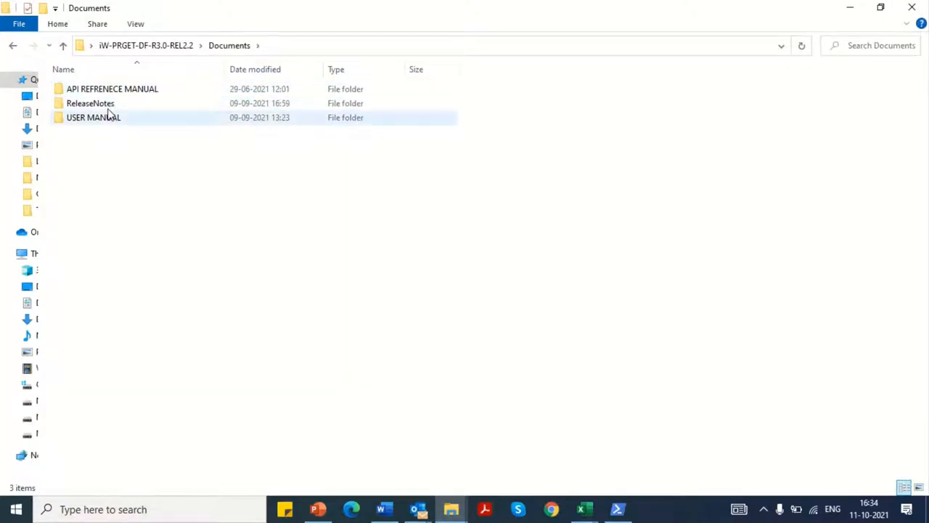
click(112, 89)
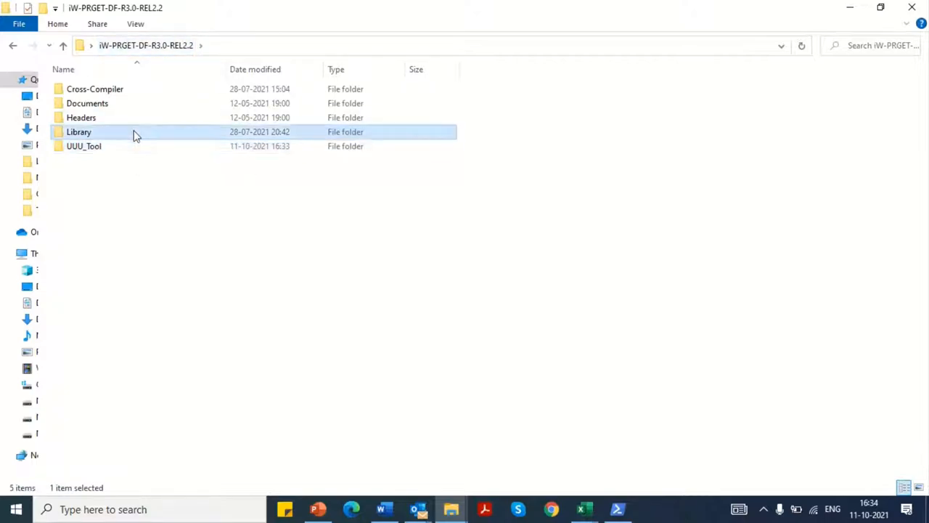
double_click(78, 131)
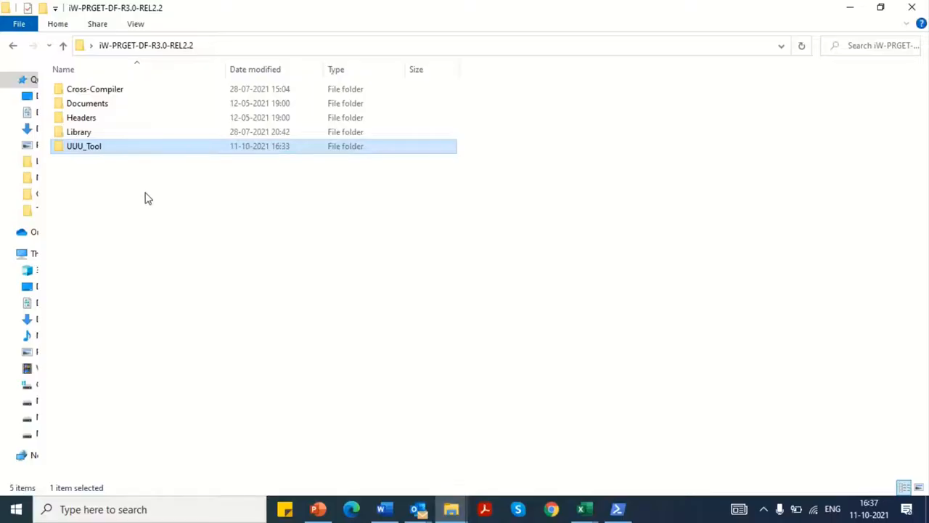
mouse_move(113, 145)
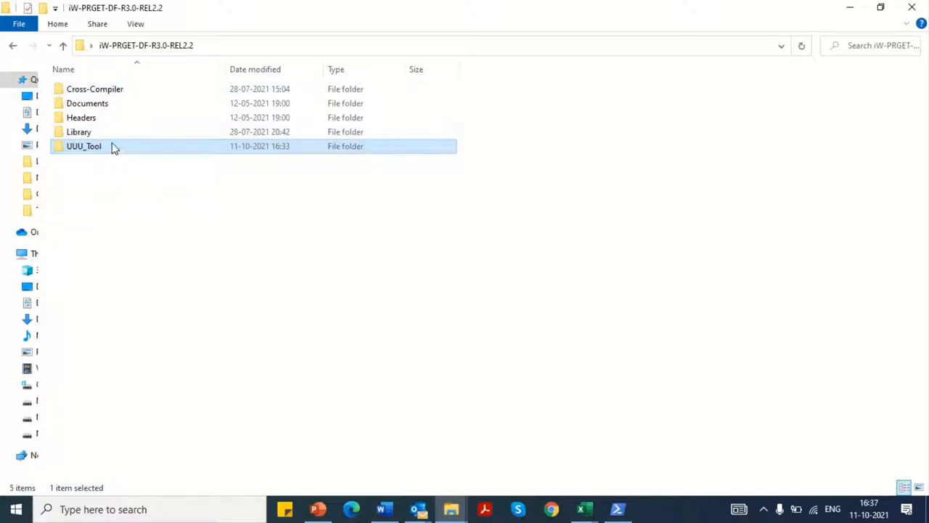
mouse_move(81, 152)
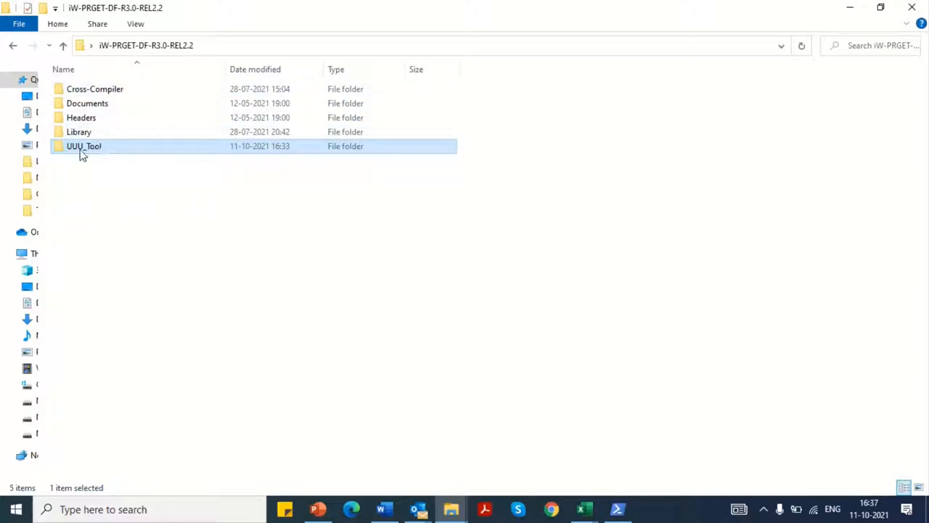
- Extract the UUUTOOL zip in place inside UUU_Tool using 7-Zip Extract Here
double_click(84, 145)
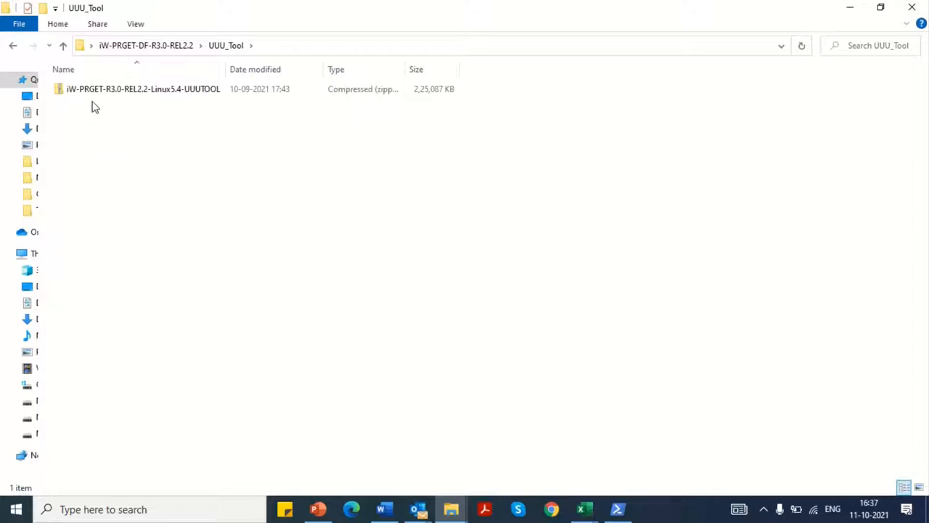
right_click(142, 89)
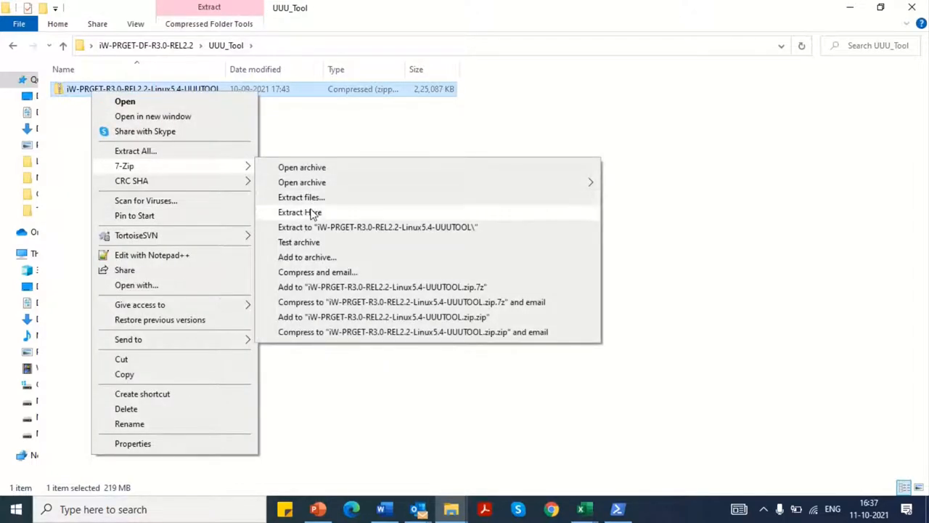
click(299, 212)
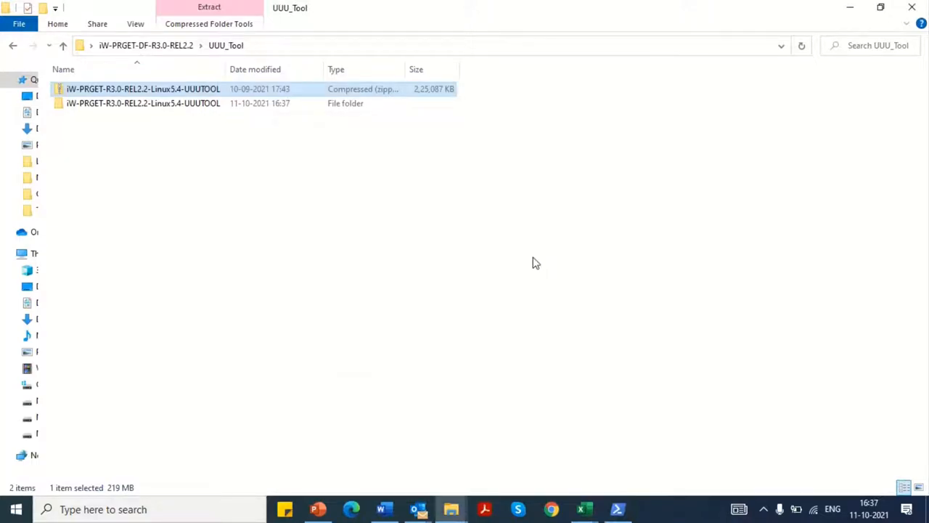
mouse_move(173, 107)
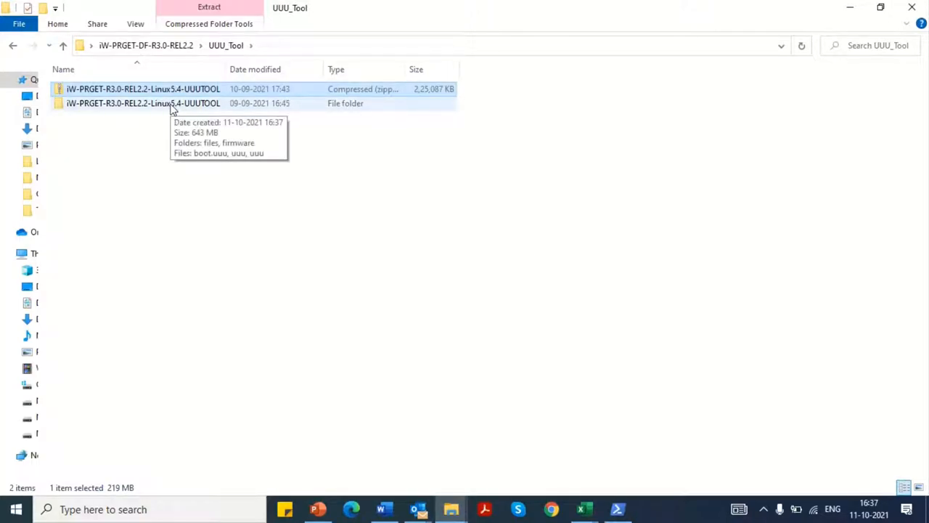
- Enter the extracted UUUTOOL folder and start a PowerShell window at that location
double_click(142, 103)
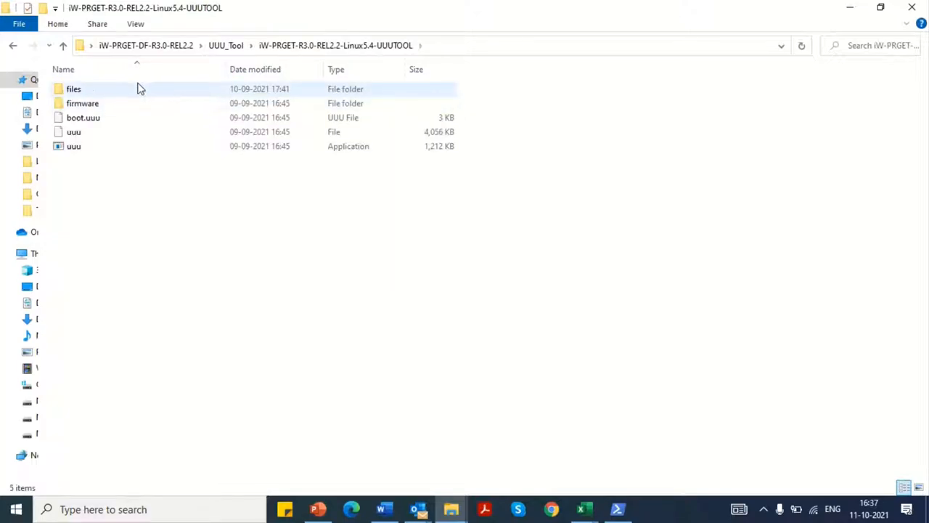
click(72, 145)
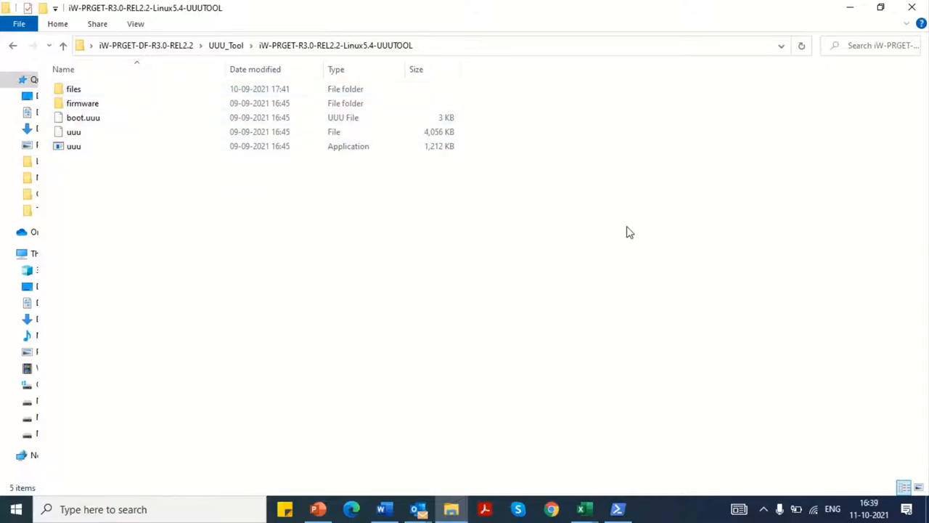
right_click(630, 232)
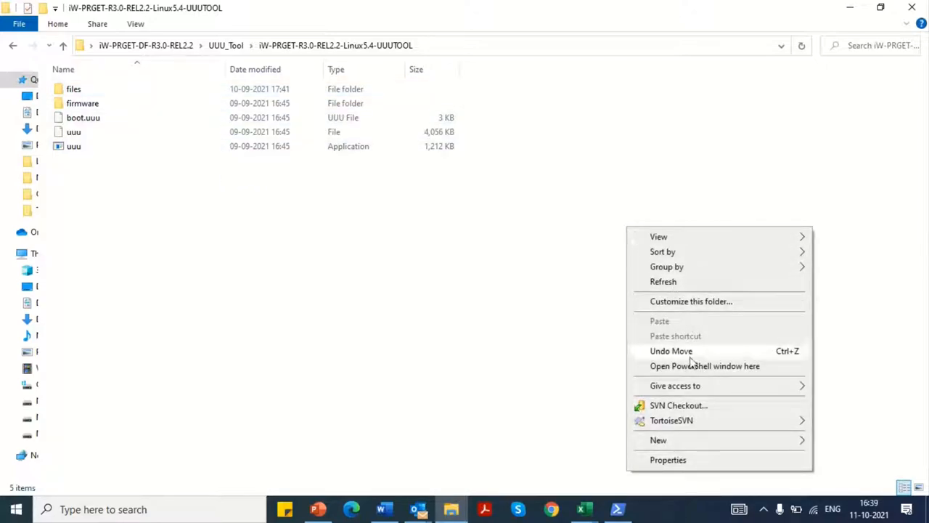
mouse_move(689, 366)
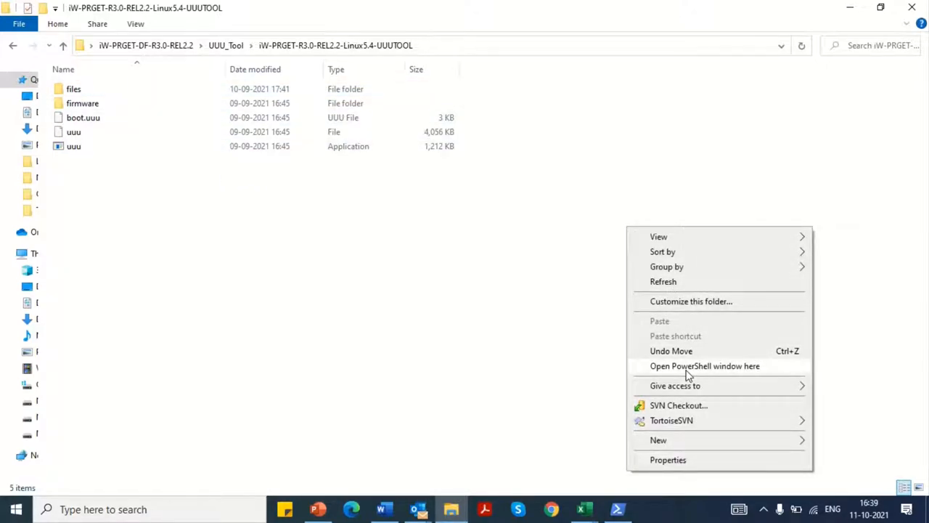
click(704, 366)
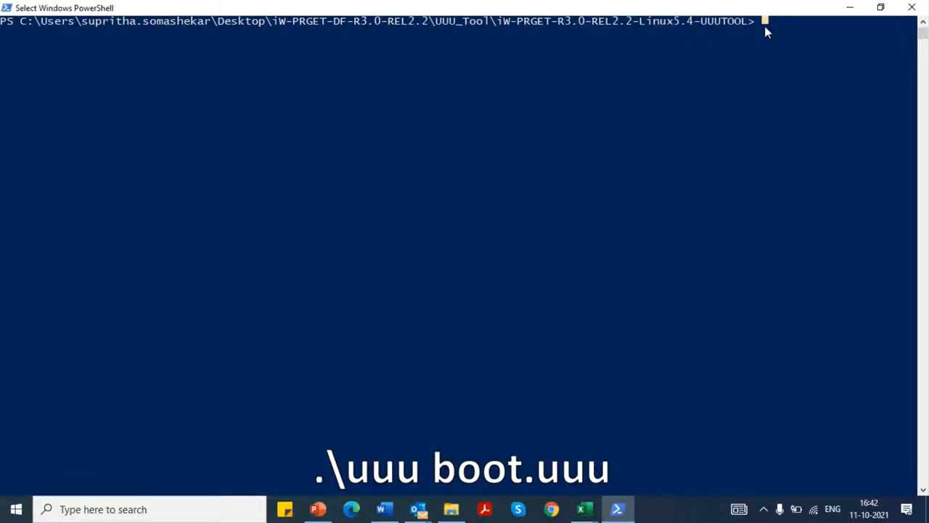
mouse_move(777, 32)
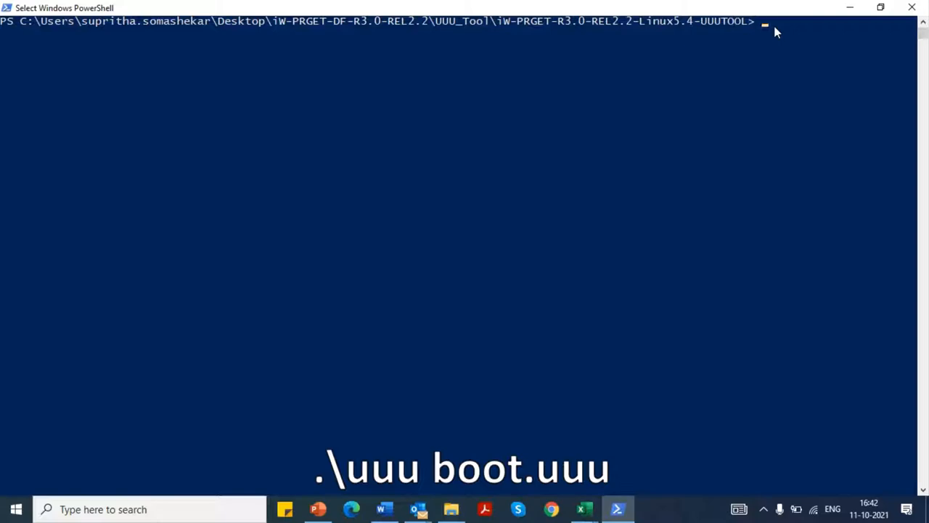
- Run .\uuu.exe boot.uuu at the PowerShell prompt
text(.\uuu.exe boot.uuu)
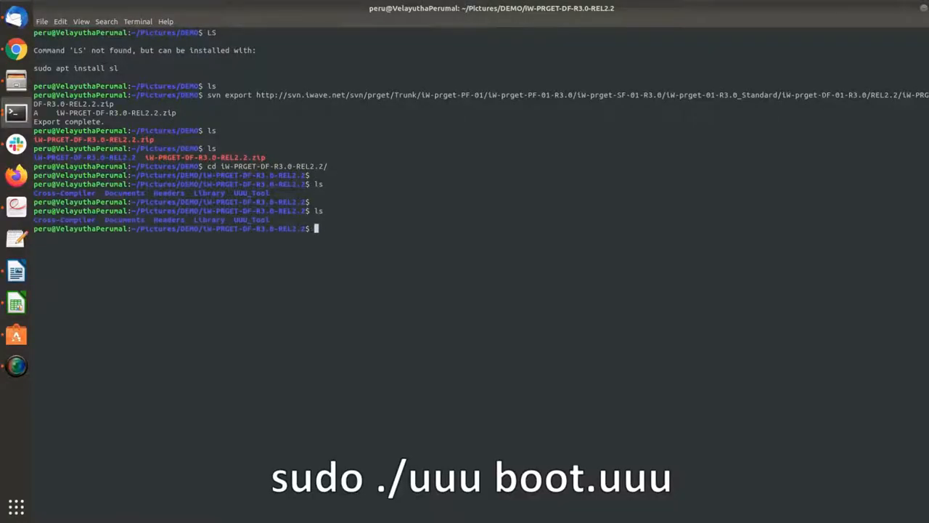
- Change into UUU_Tool and then the Linux UUUTOOL folder and list its contents
text(cd UUU_Tool/)
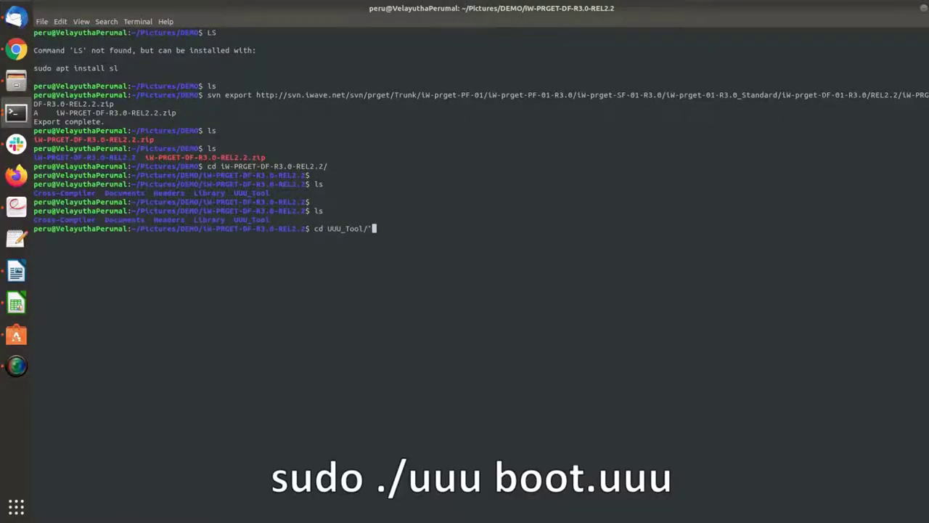
key(Return)
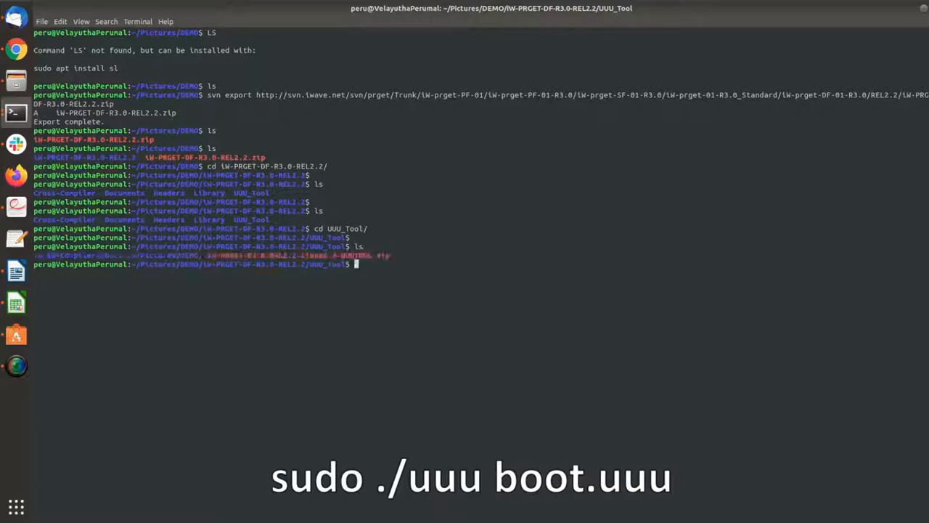
text(cd L)
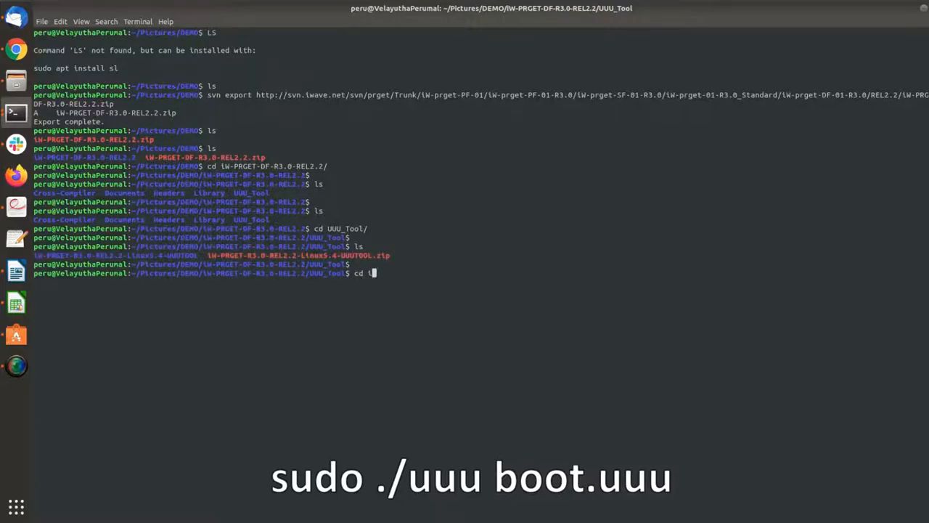
key(Return)
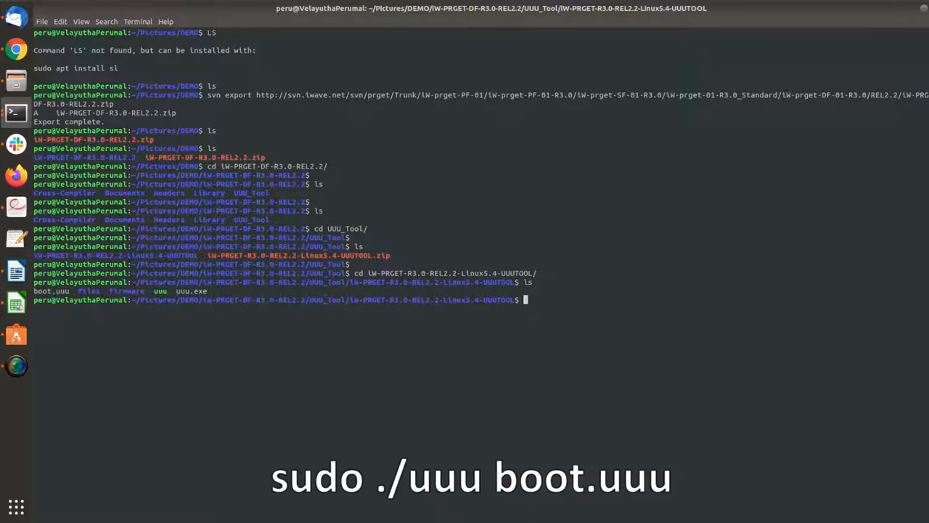
key(Return)
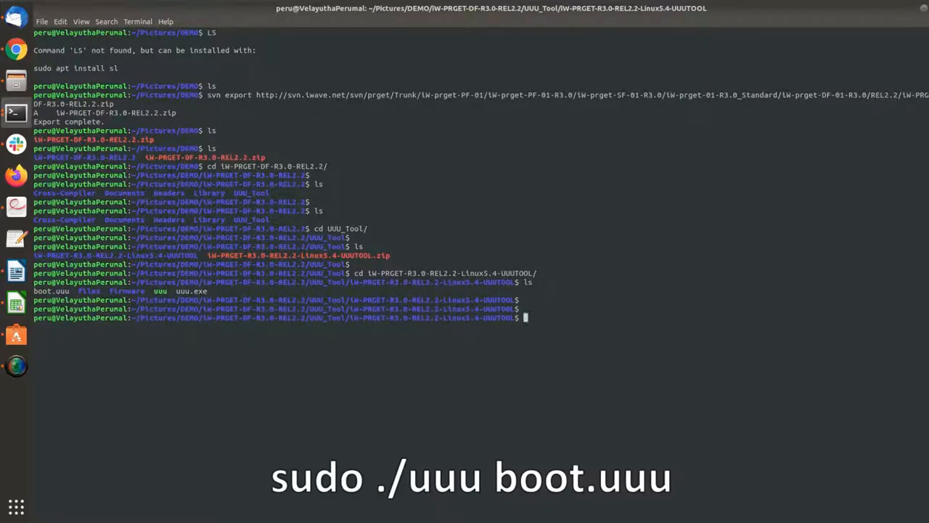
- Run sudo ./uuu boot.uuu to start the UUU flashing tool
text(sudo)
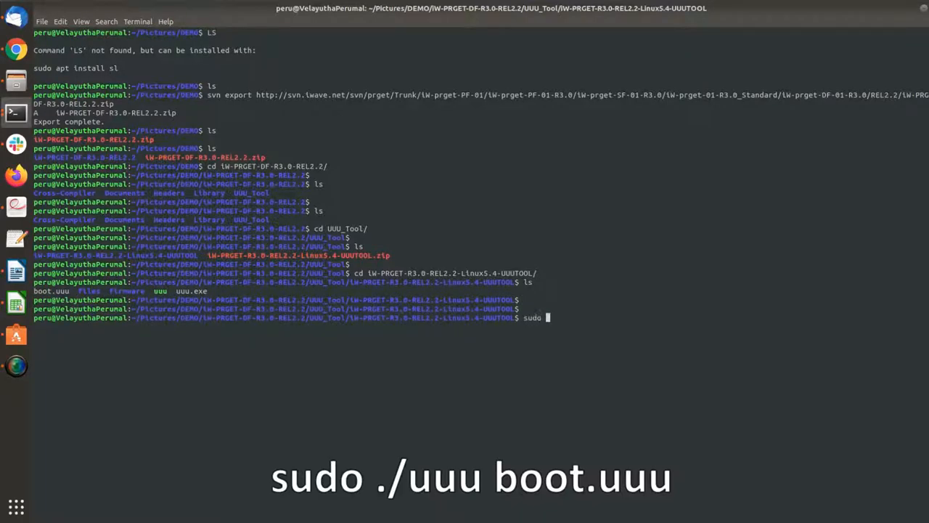
text(./uu)
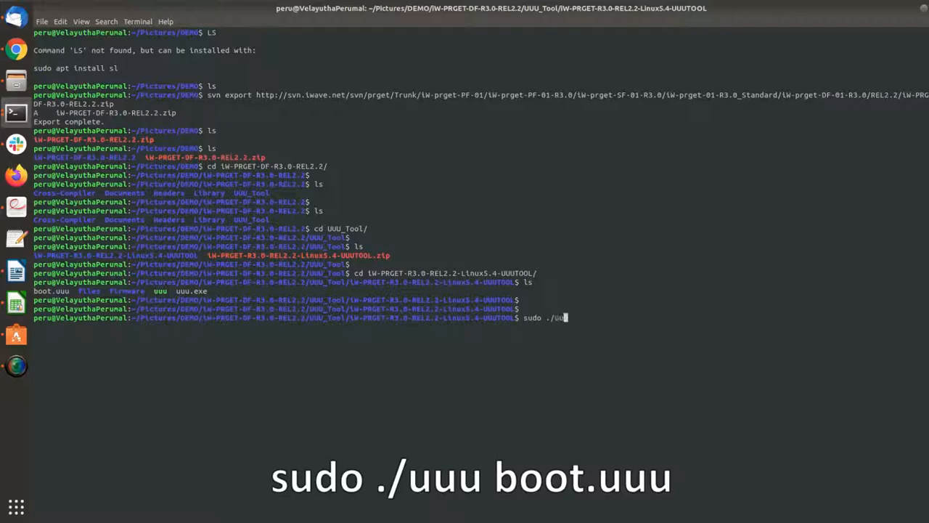
text(boot.uuu)
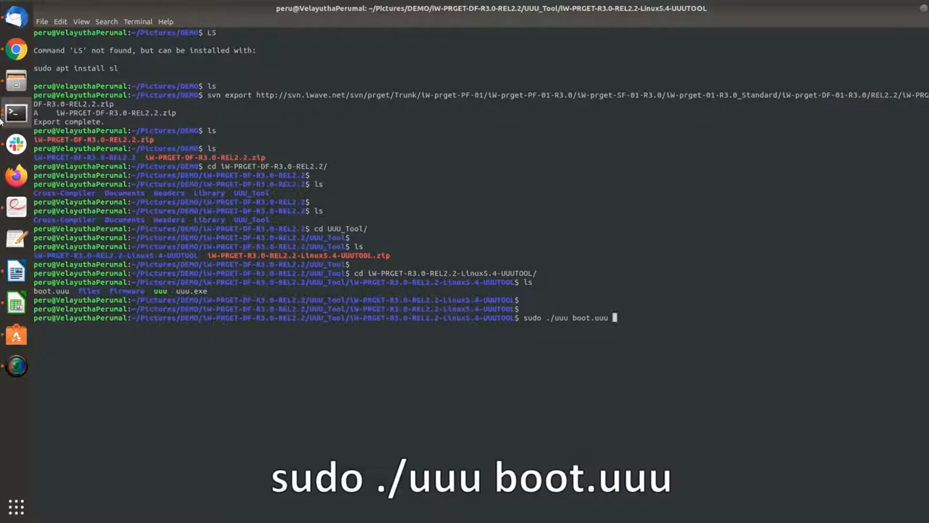
key(Return)
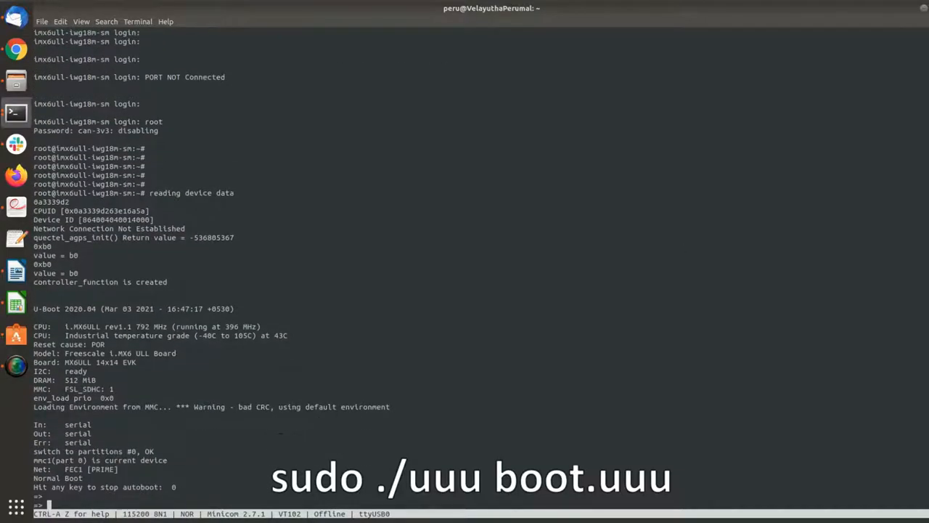
- Issue bmode usb at the U-Boot prompt so UUU flashes the board and it reboots
text(bmode usb)
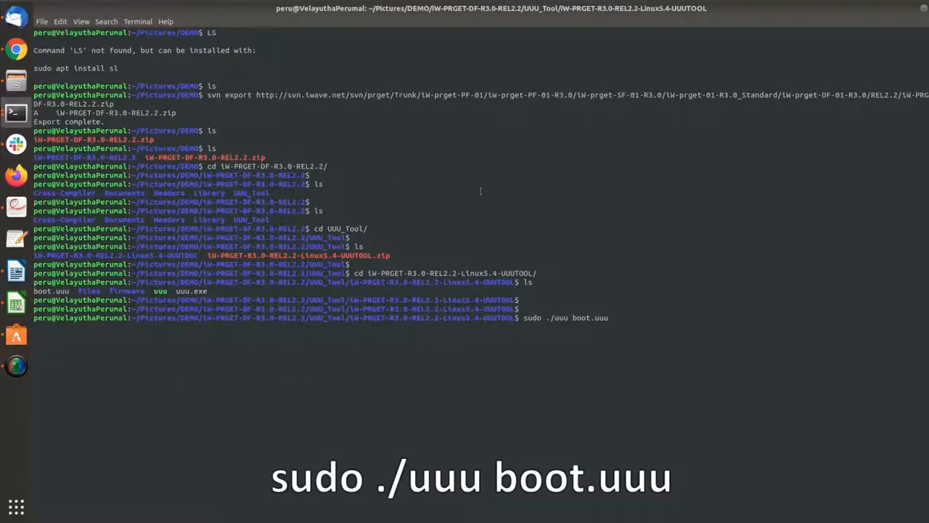
key(Return)
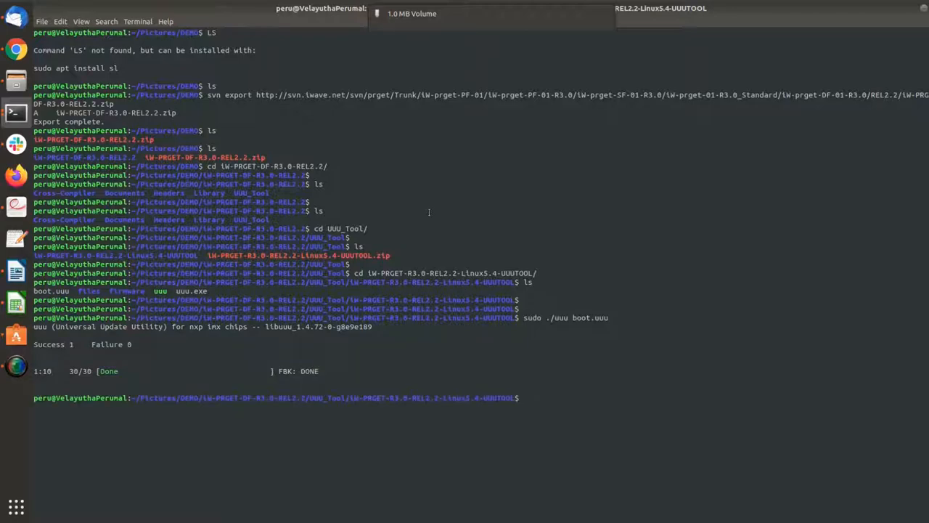
mouse_move(14, 114)
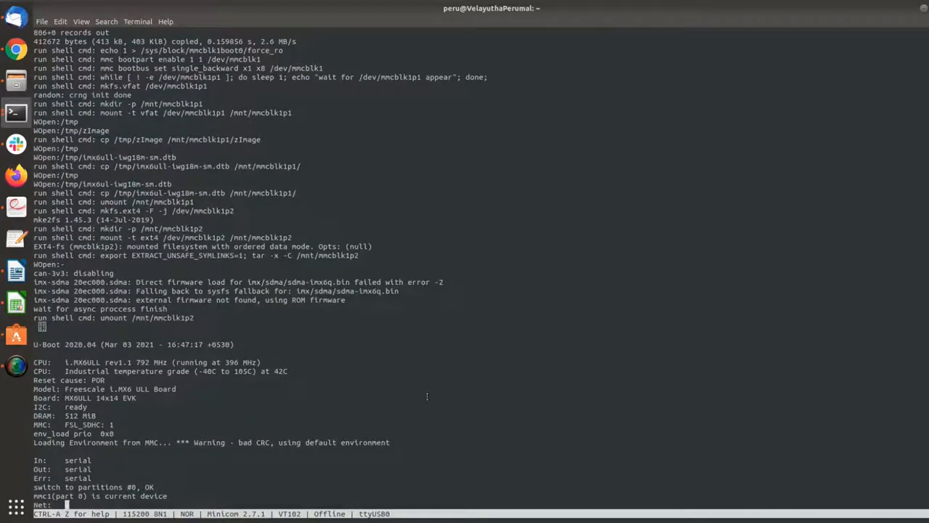
scroll(down, 3)
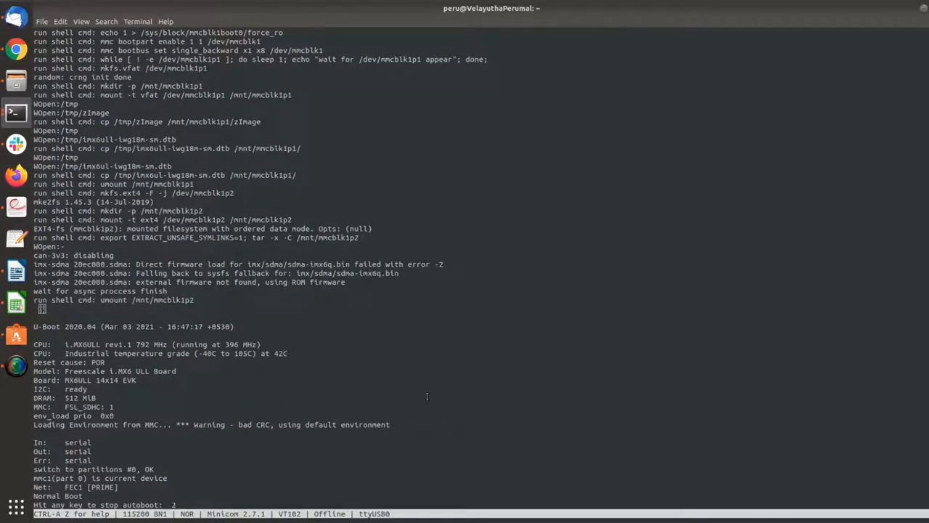
scroll(down, 3)
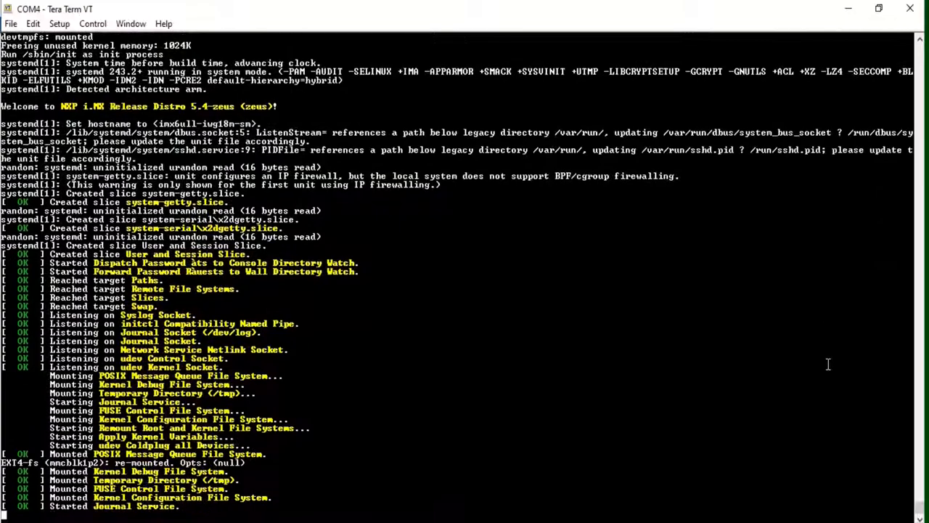
- Follow the boot log, log in as root and check ifconfig showing wlan0 at 192.168.43.1
scroll(down, 3)
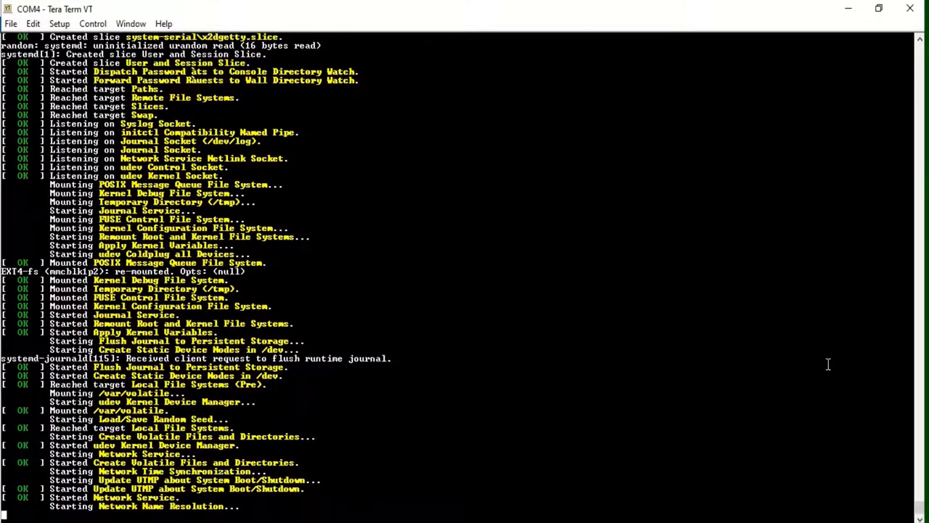
scroll(down, 3)
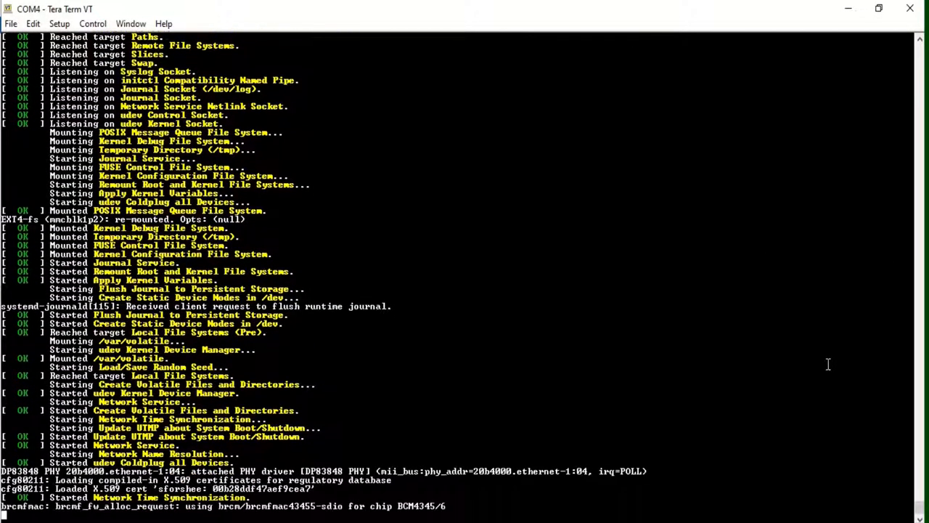
scroll(down, 3)
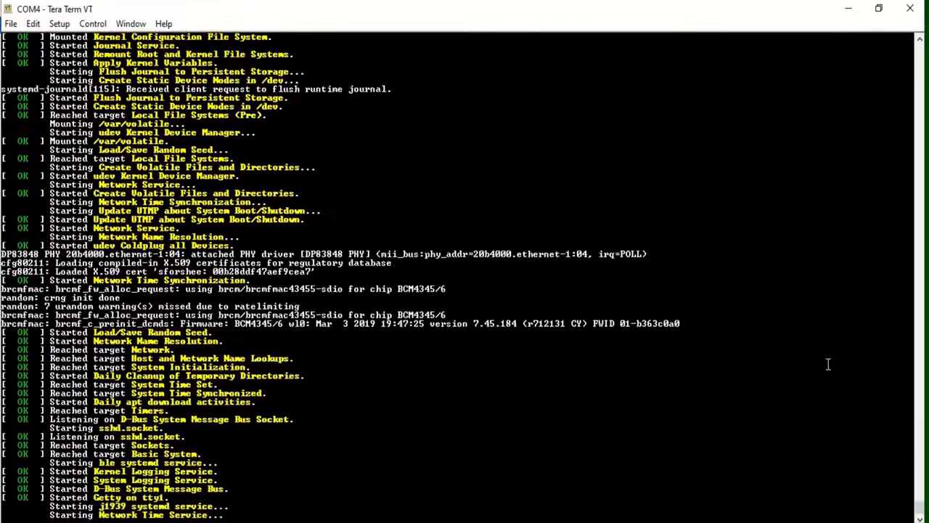
scroll(down, 3)
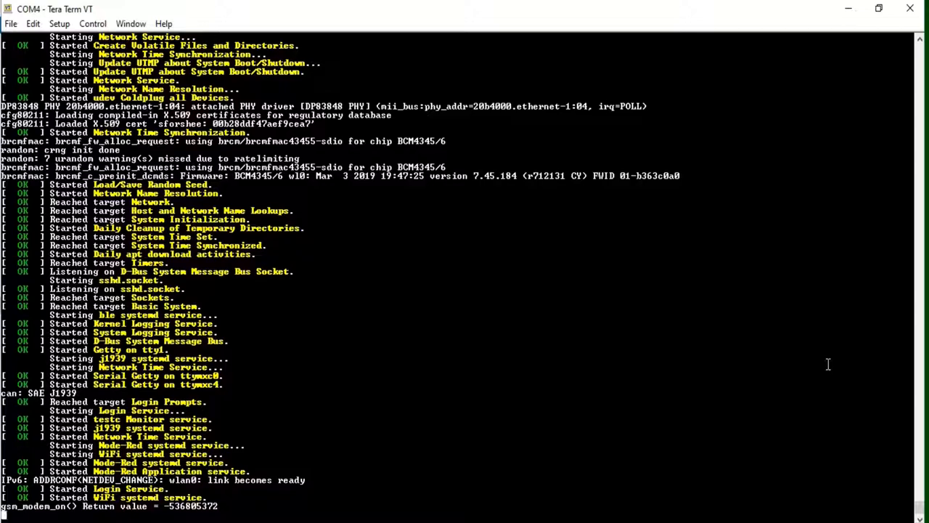
scroll(down, 3)
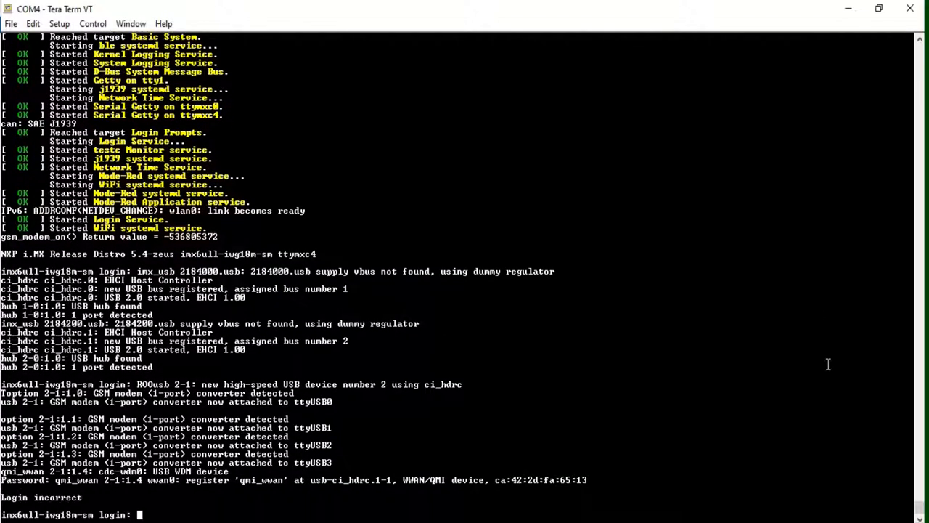
text(root)
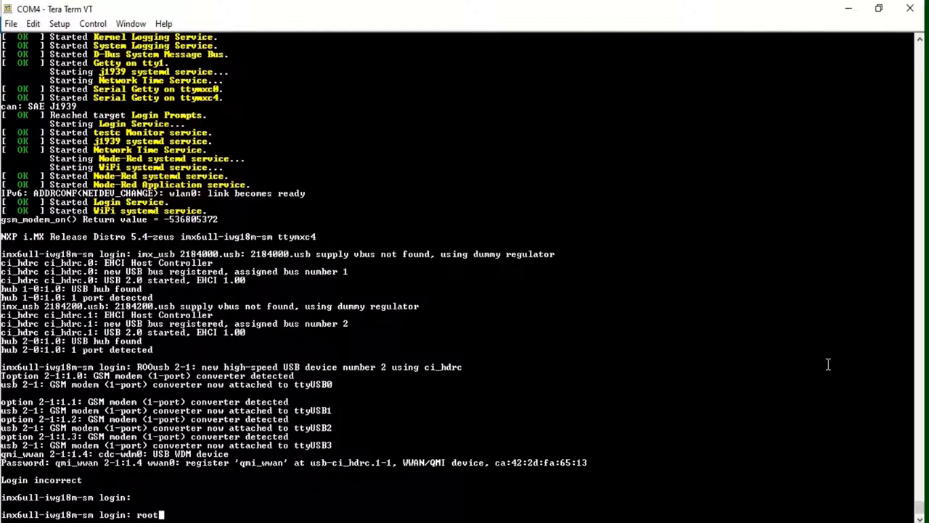
key(Return)
text(ifconfig)
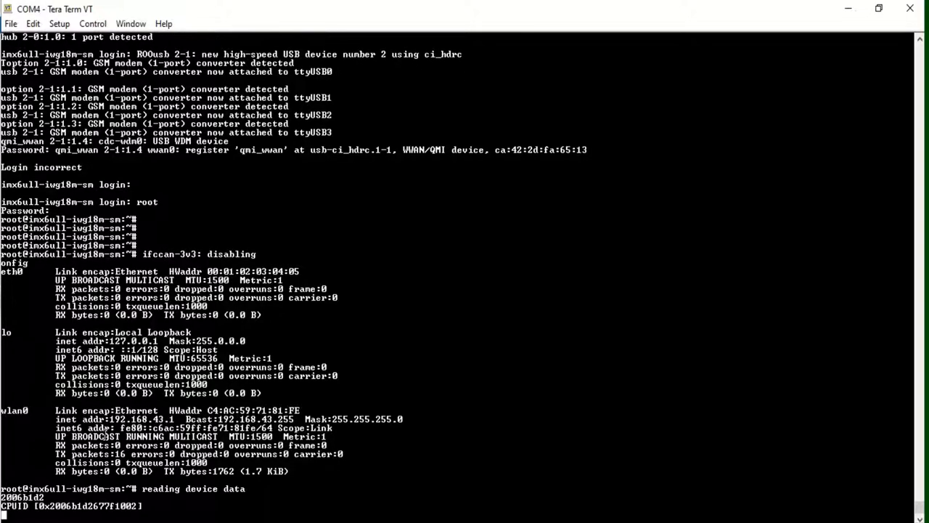
scroll(down, 3)
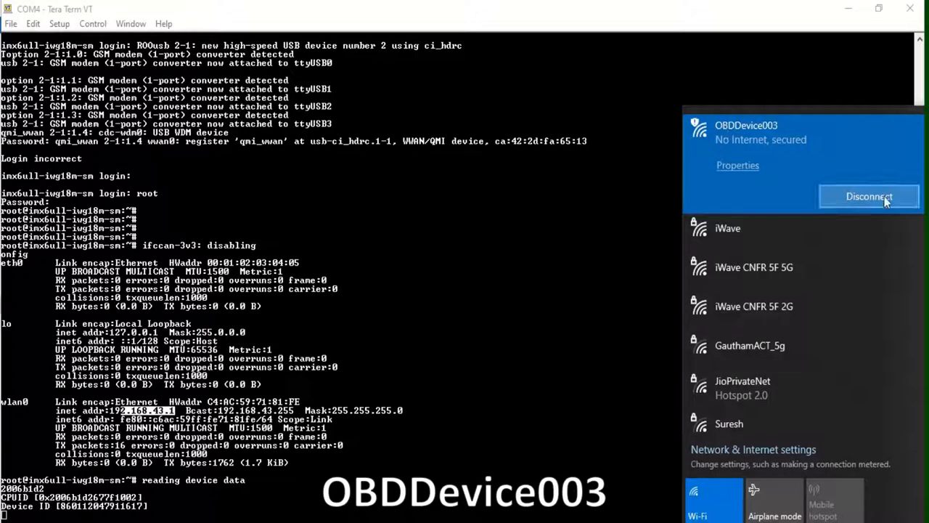
- Disconnect from OBDDevice003 and reconnect to it
click(869, 196)
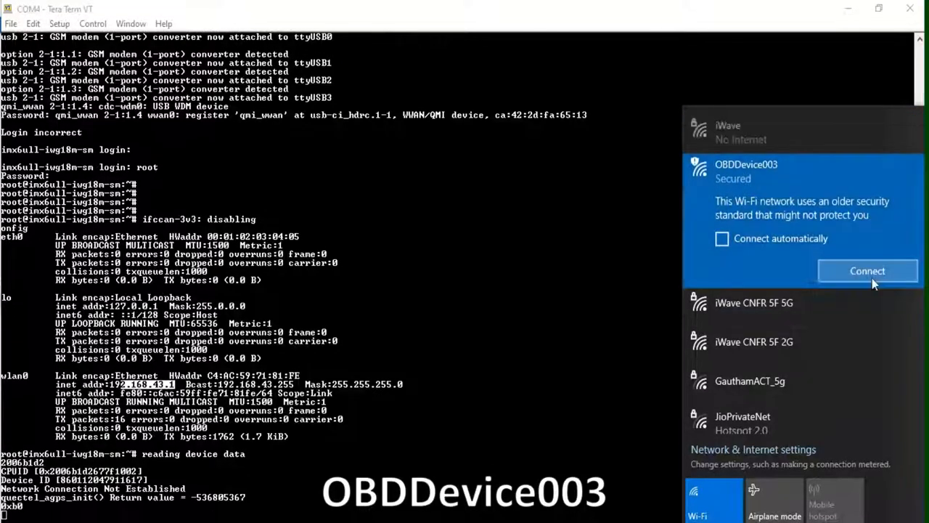
click(869, 271)
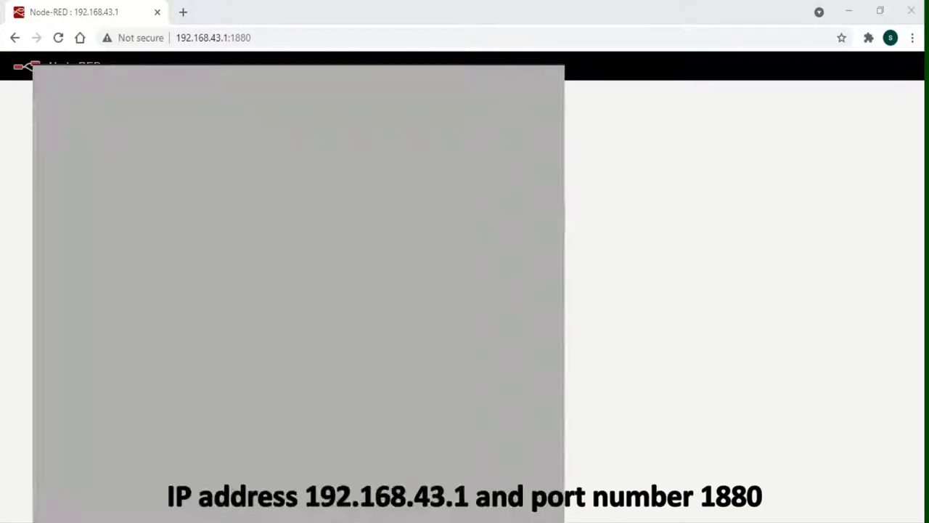
- Load the Node-RED editor at 192.168.43.1:1880 and delete the stray event node from Flow 1
text(prox)
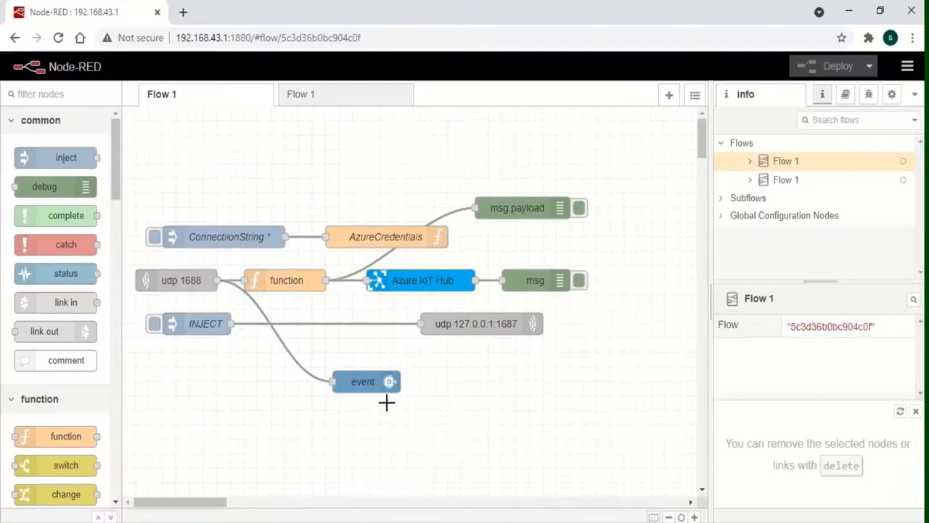
key(Delete)
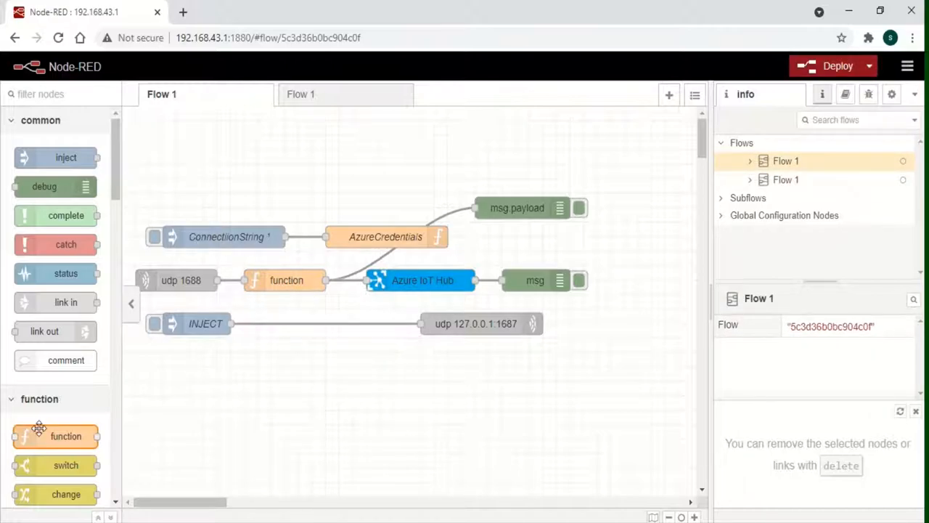
scroll(down, 3)
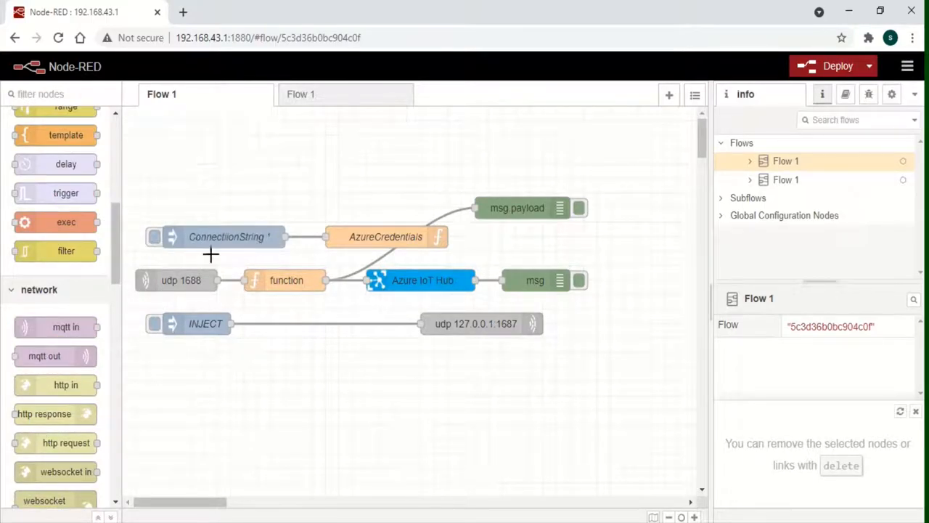
mouse_move(134, 219)
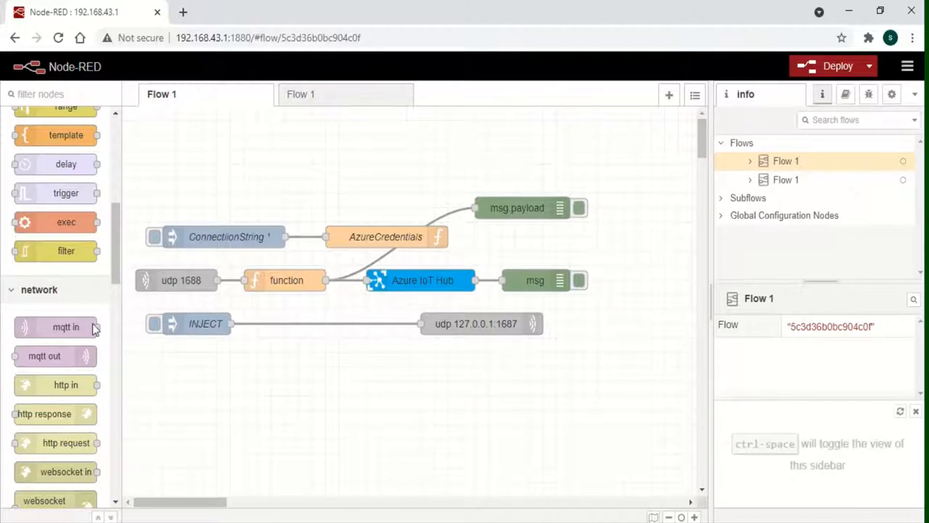
mouse_move(55, 356)
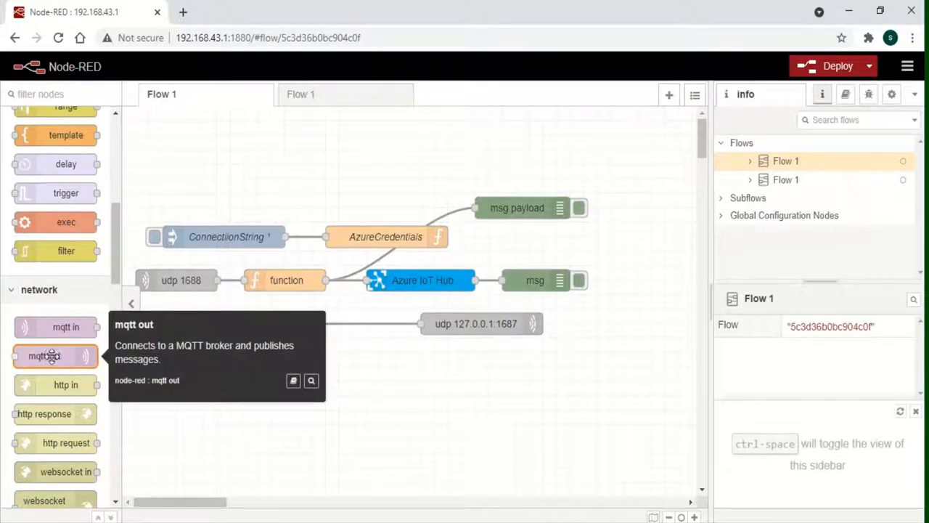
- Place an mqtt out node on the canvas below INJECT and bring up its edit dialog
drag(44, 356, 352, 366)
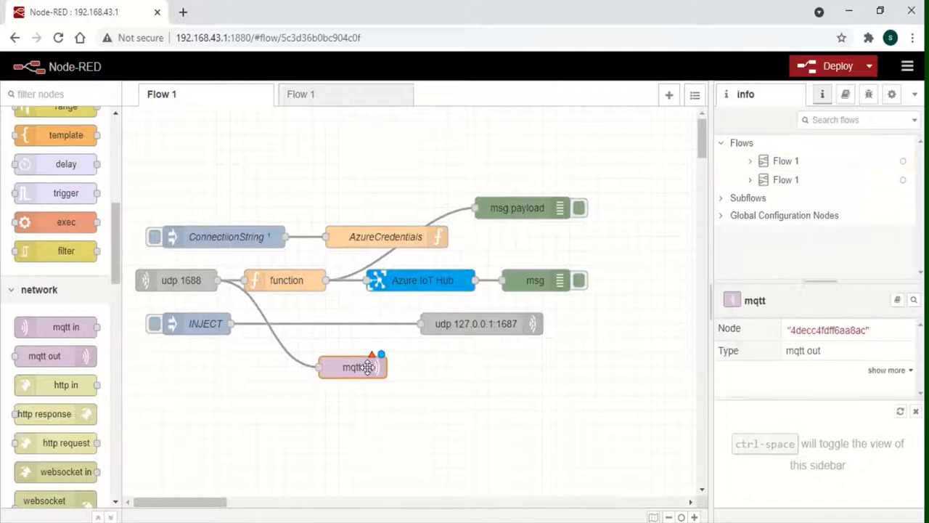
double_click(351, 366)
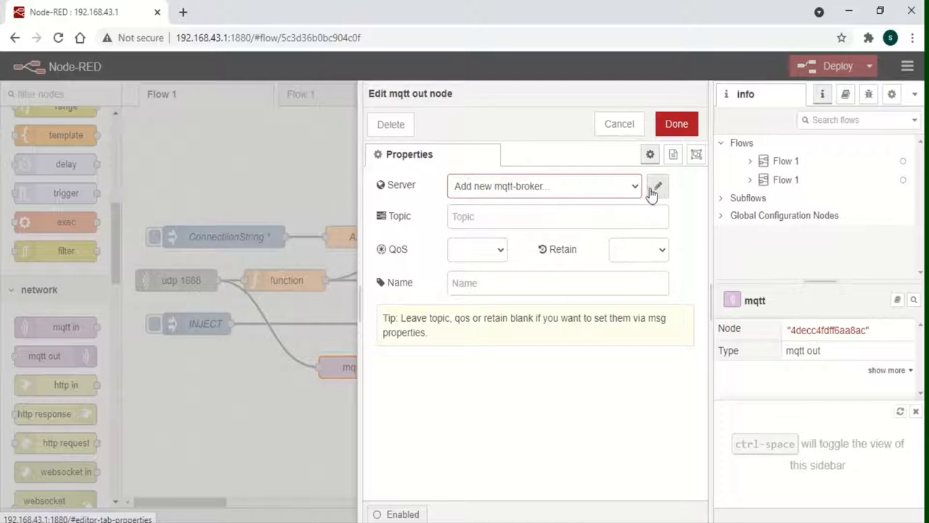
- Review a new MQTT broker's Connection settings, keeping protocol MQTT V3.1.1 and the default keep-alive
click(657, 186)
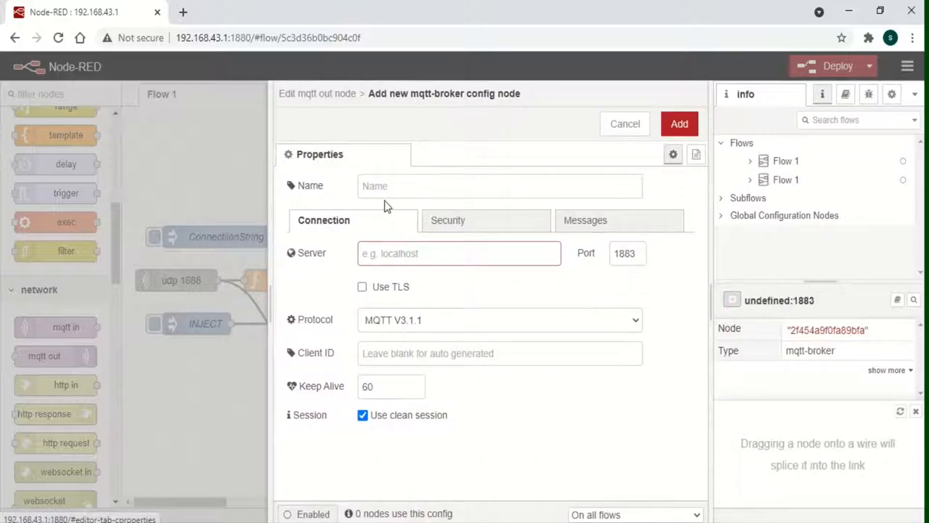
click(459, 253)
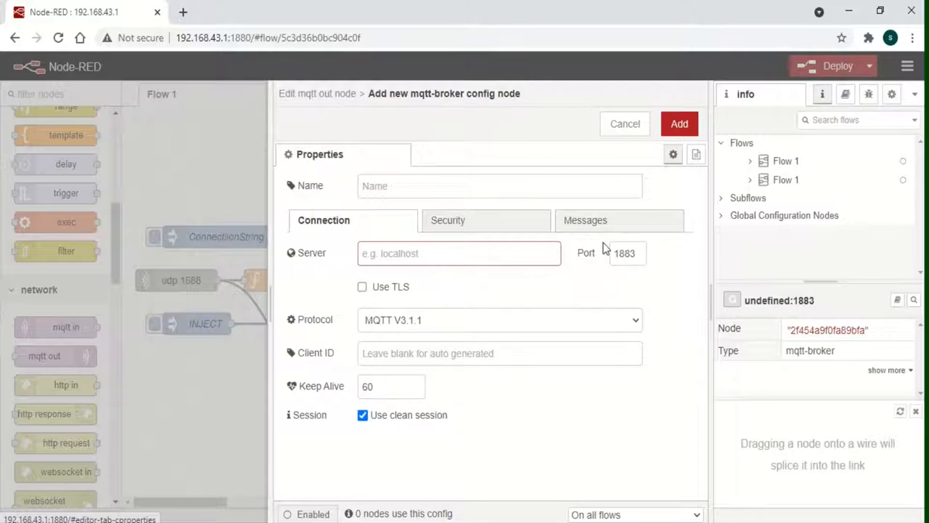
click(499, 320)
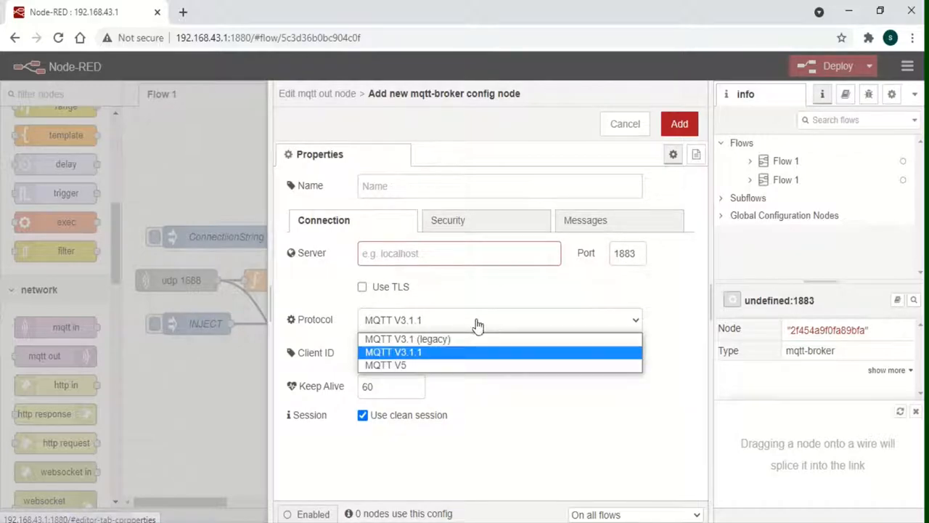
mouse_move(479, 340)
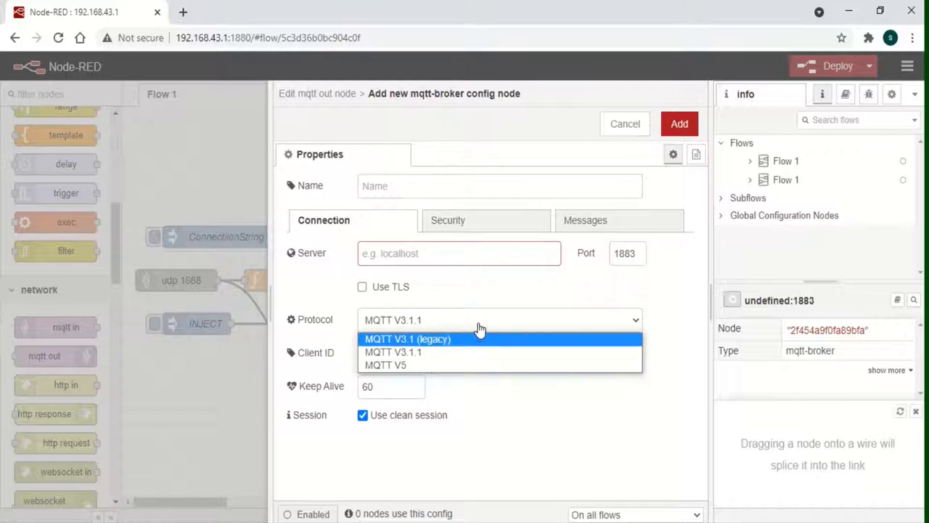
click(392, 352)
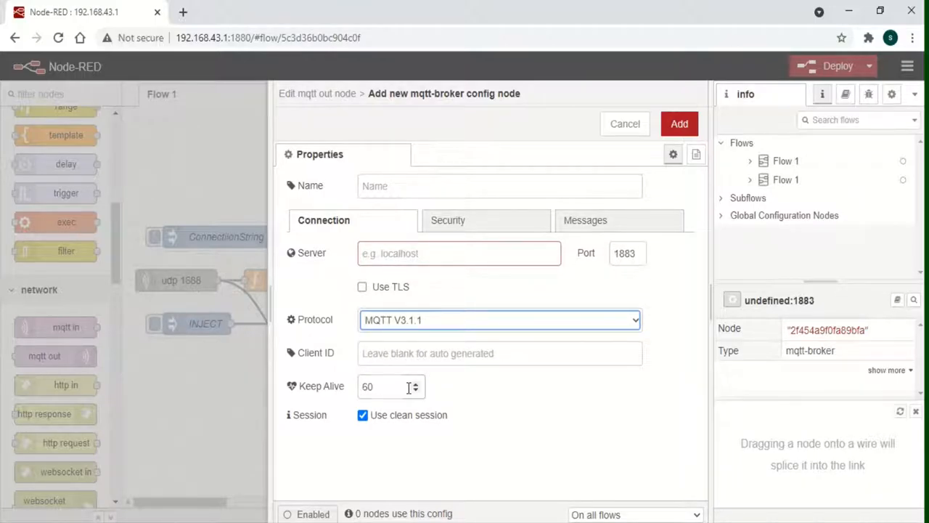
click(384, 386)
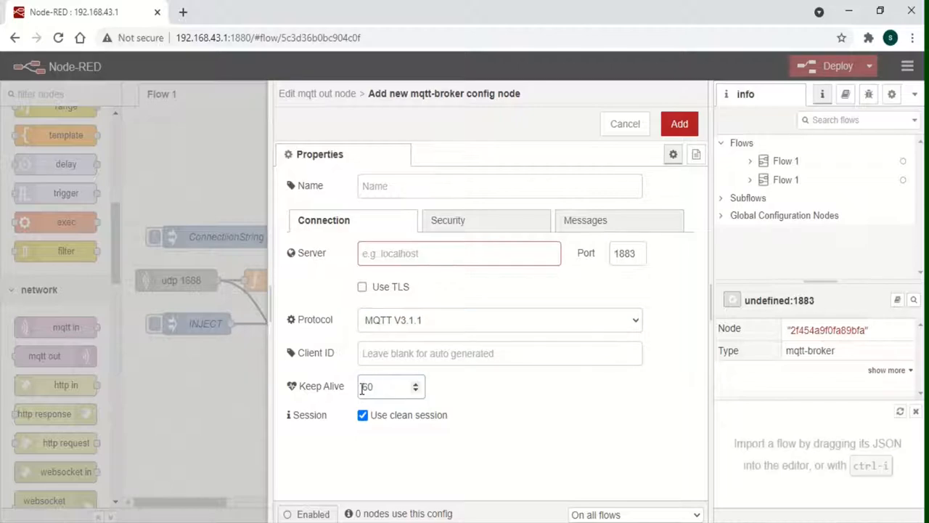
- Review the broker's Security and Messages options including birth/close QoS, then discard the broker
click(450, 221)
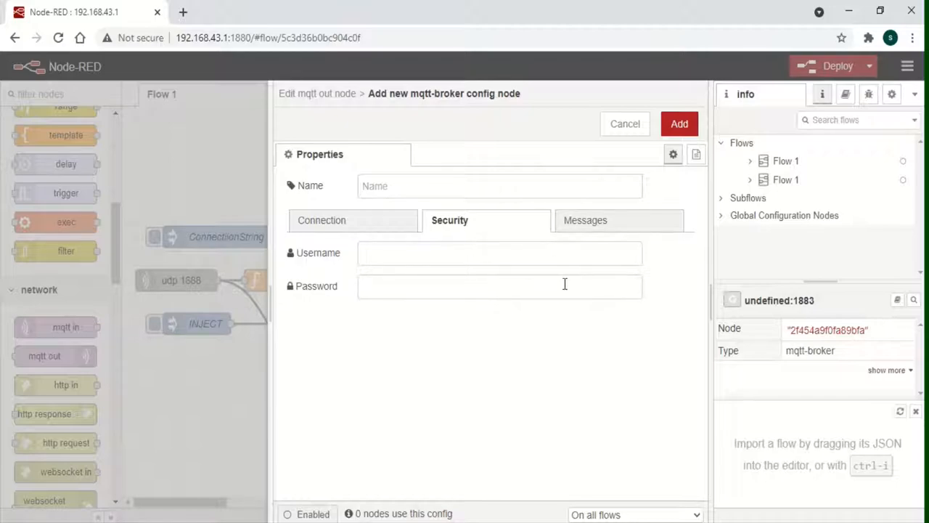
click(587, 221)
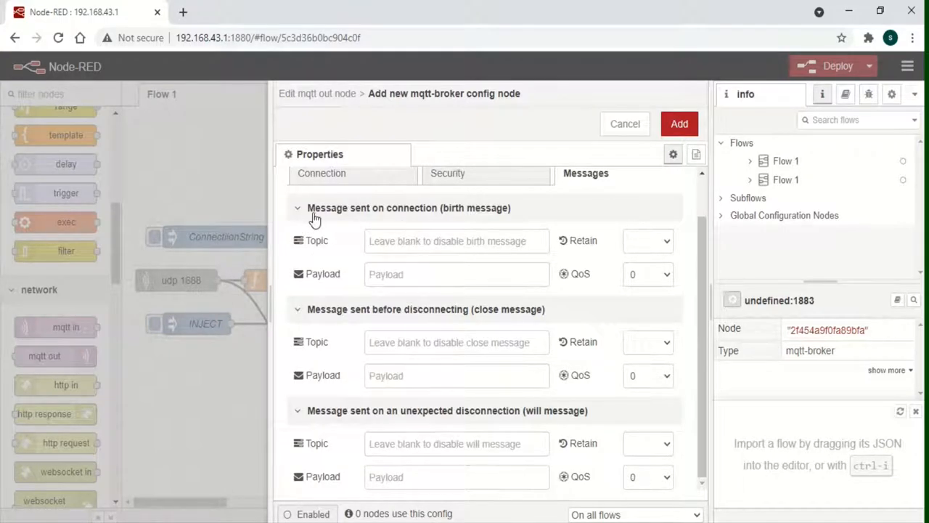
mouse_move(311, 322)
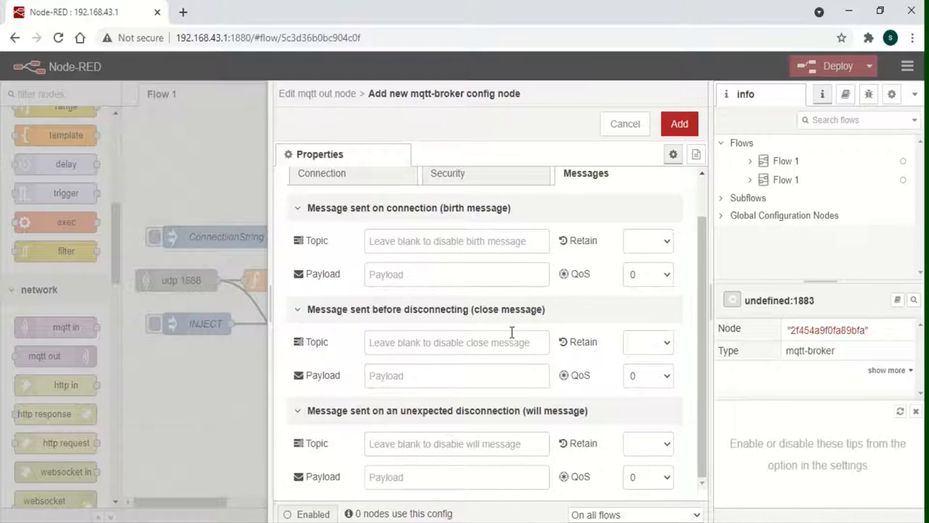
mouse_move(520, 427)
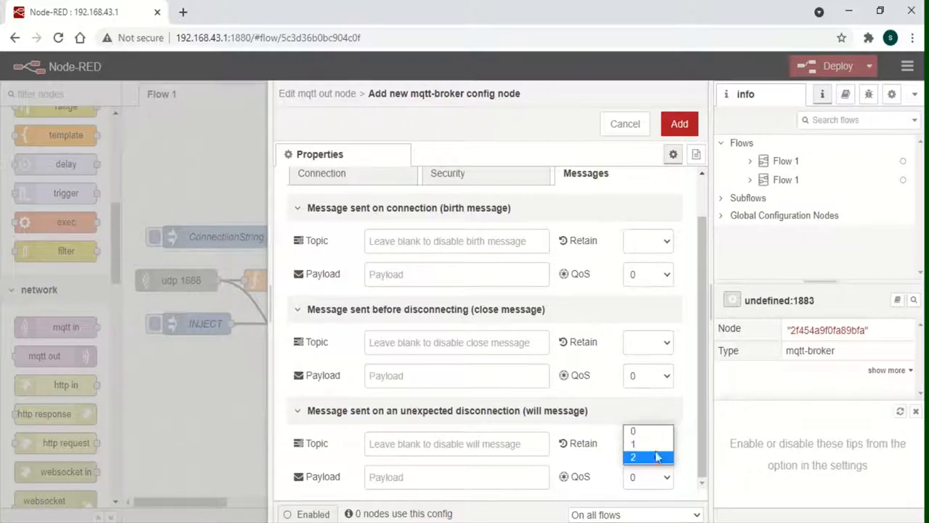
click(648, 375)
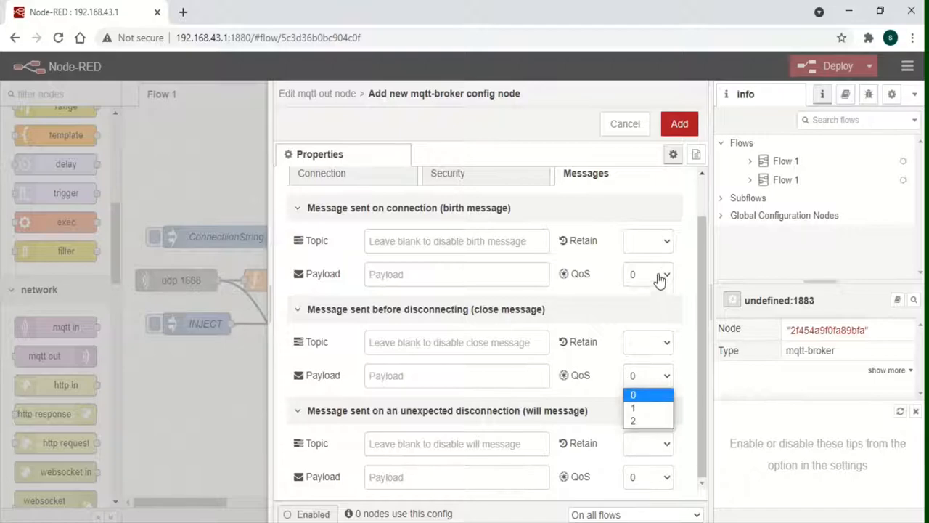
click(648, 273)
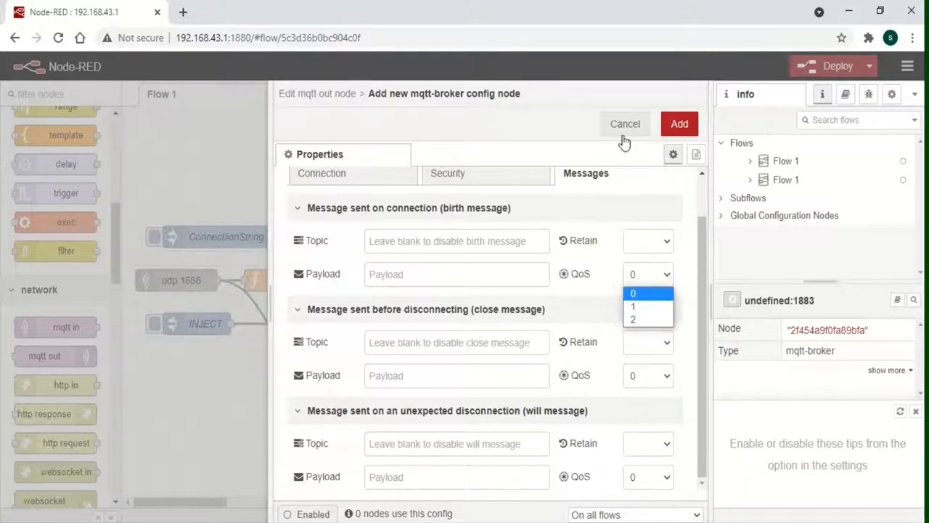
click(624, 124)
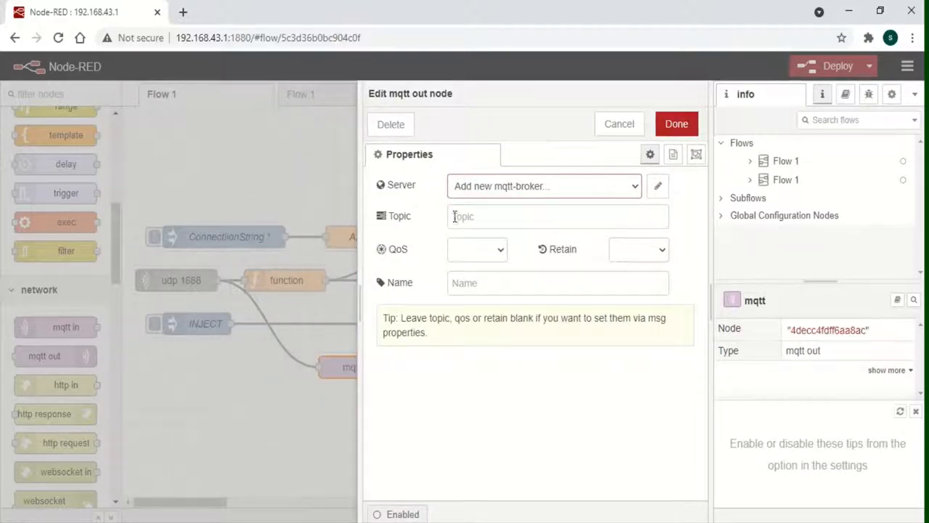
- Check the mqtt out node's QoS and retain settings and close it with no broker set
click(476, 250)
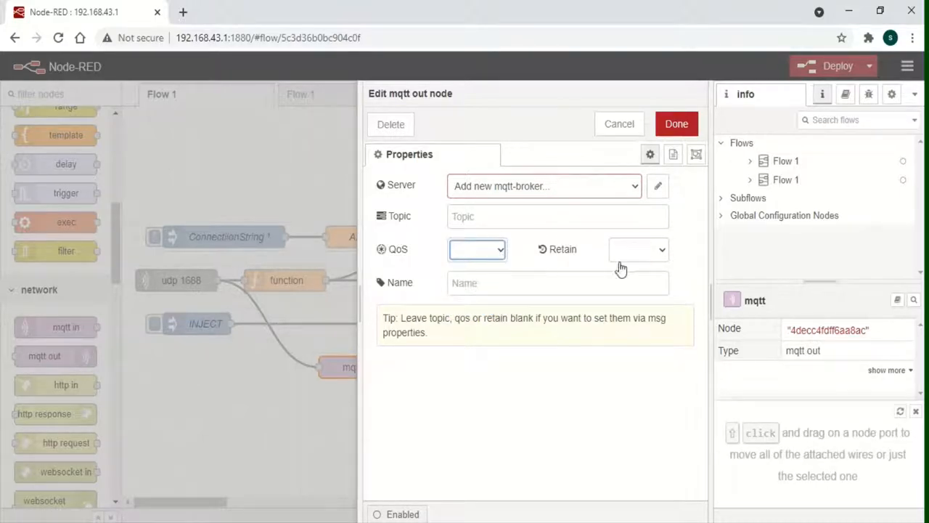
click(638, 250)
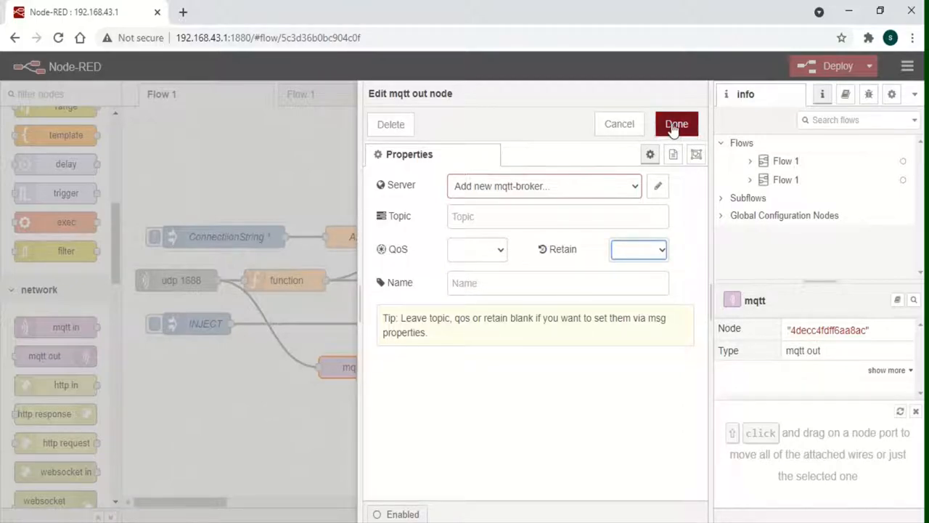
click(677, 123)
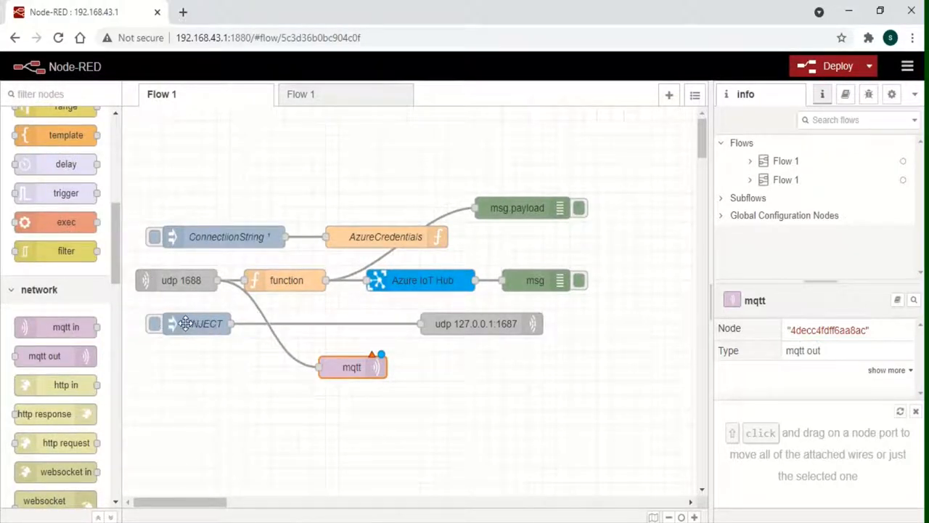
- Open CAN_configuration_Tool.xlsx from the USER MANUAL folder to look up OBD modes, then return to the inject node editor
click(196, 322)
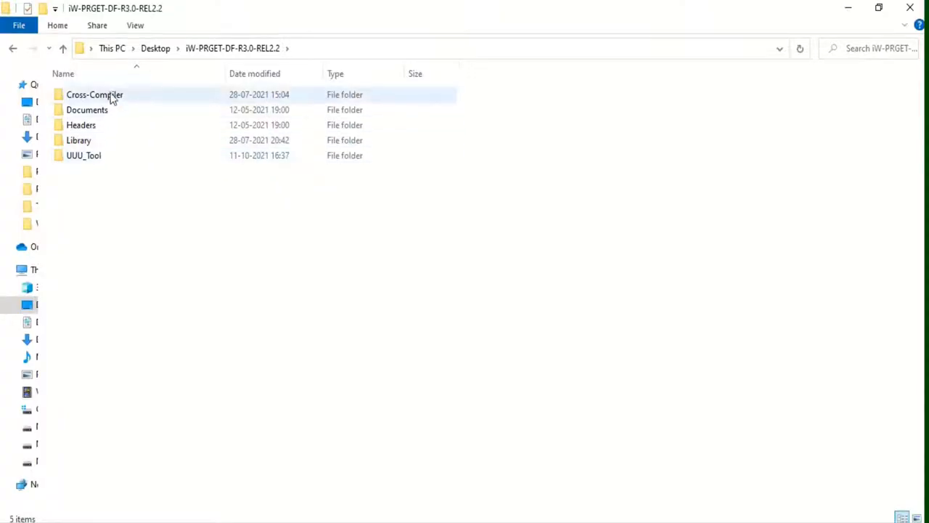
double_click(87, 110)
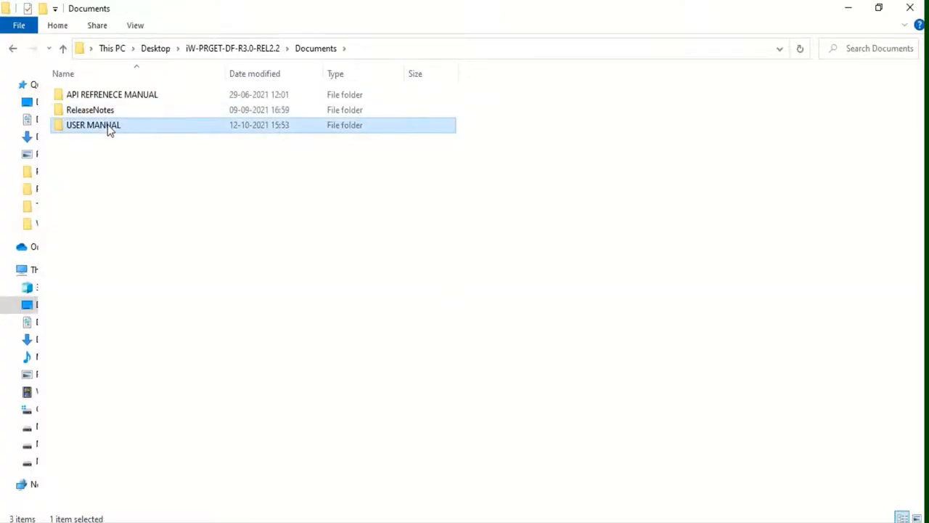
double_click(93, 125)
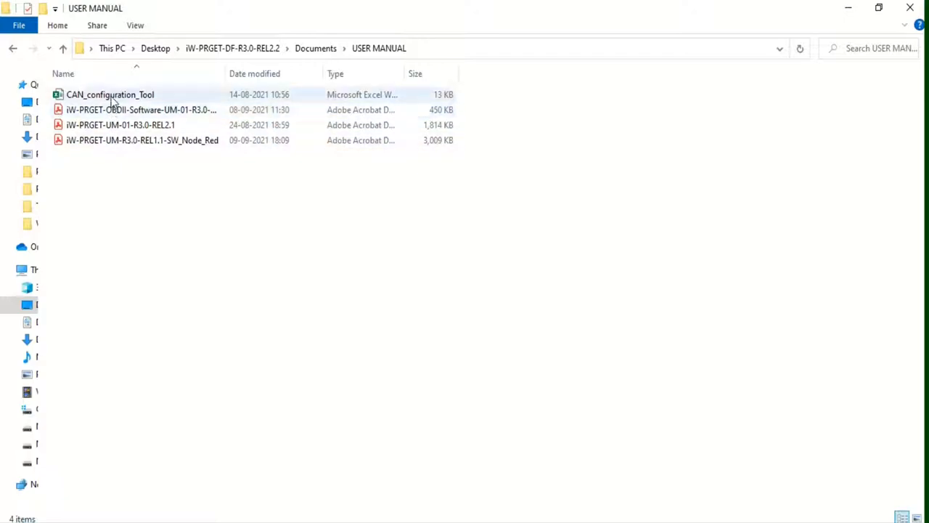
click(110, 94)
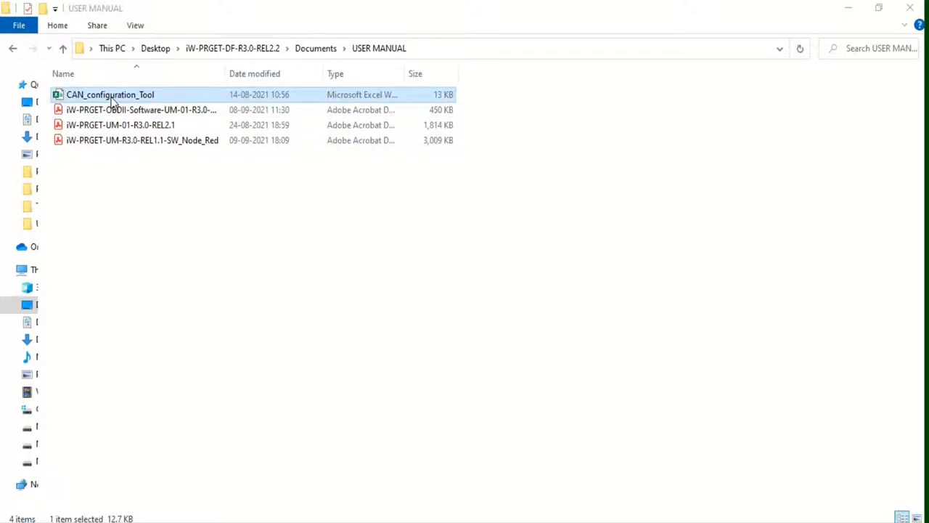
double_click(110, 94)
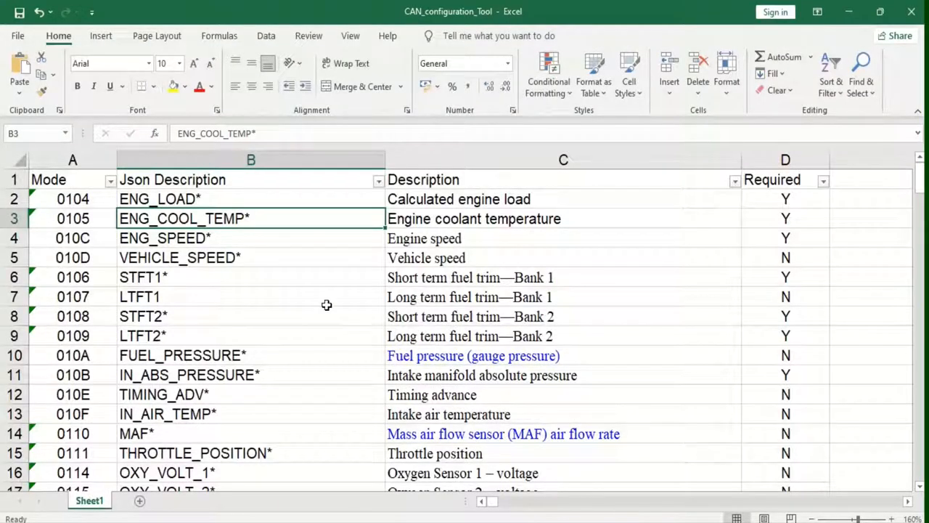
mouse_move(138, 181)
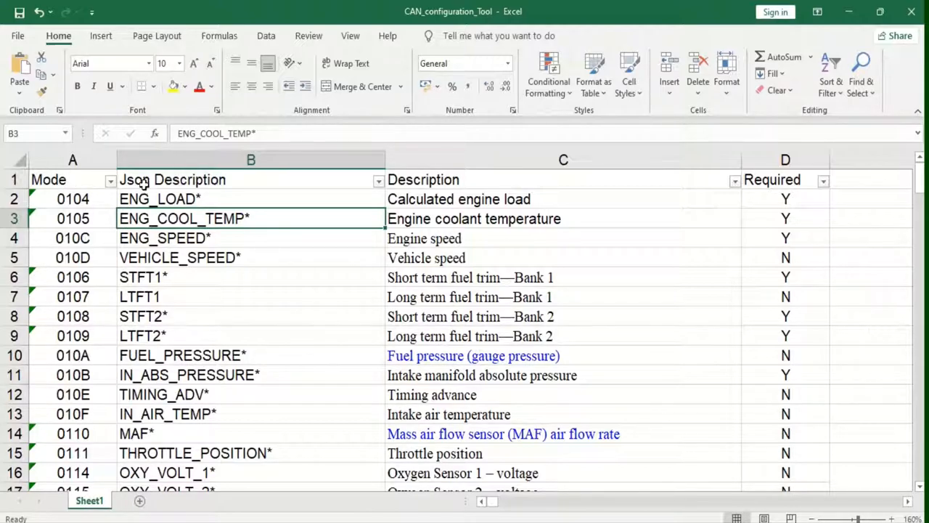
mouse_move(595, 177)
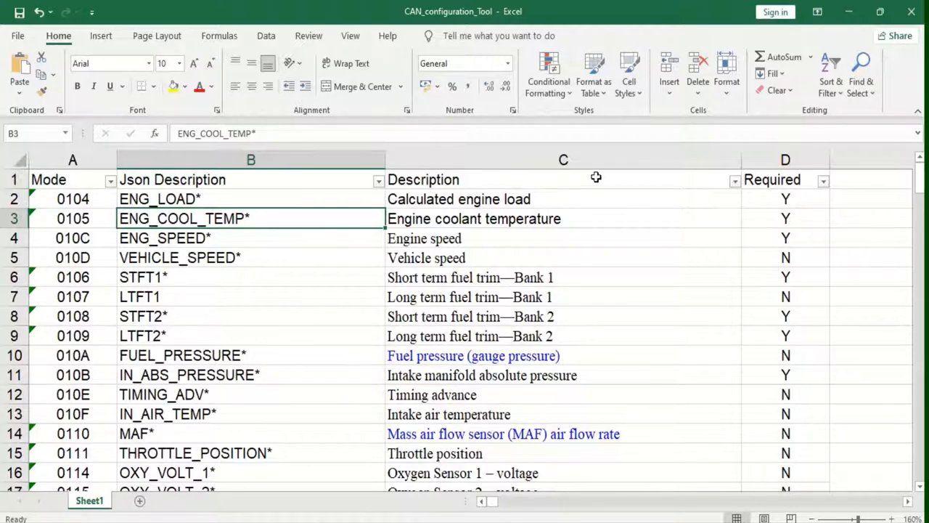
mouse_move(44, 201)
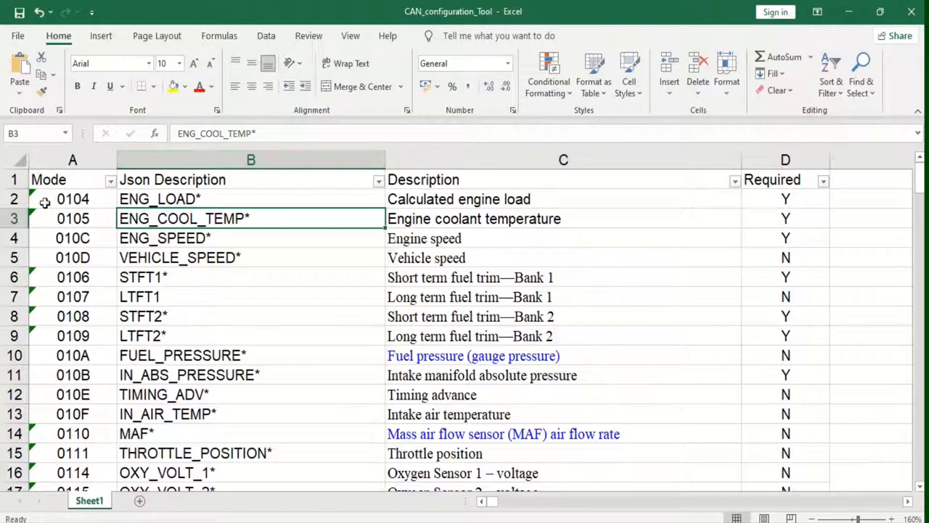
click(73, 199)
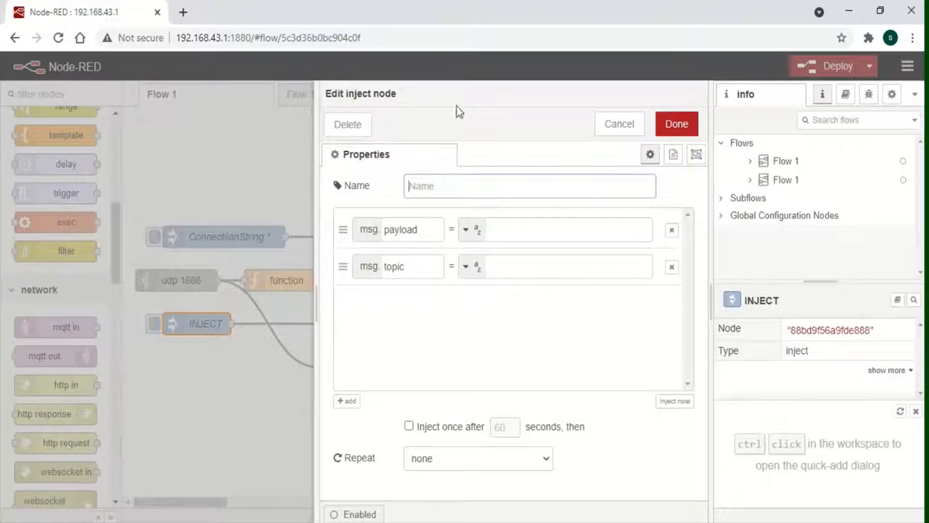
- Set the inject payload to the CAN mode string starting 0104,ENG_LOAD* and name the node INJECT
click(555, 230)
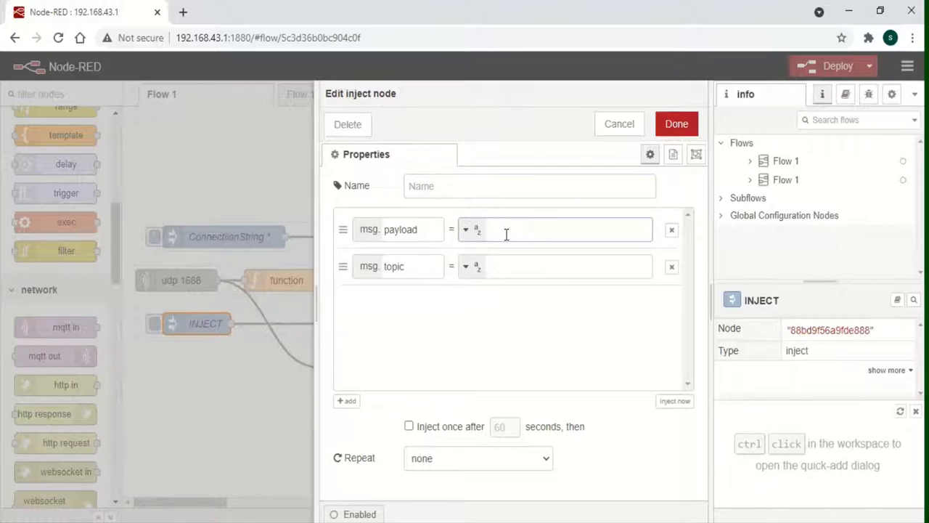
text(0104)
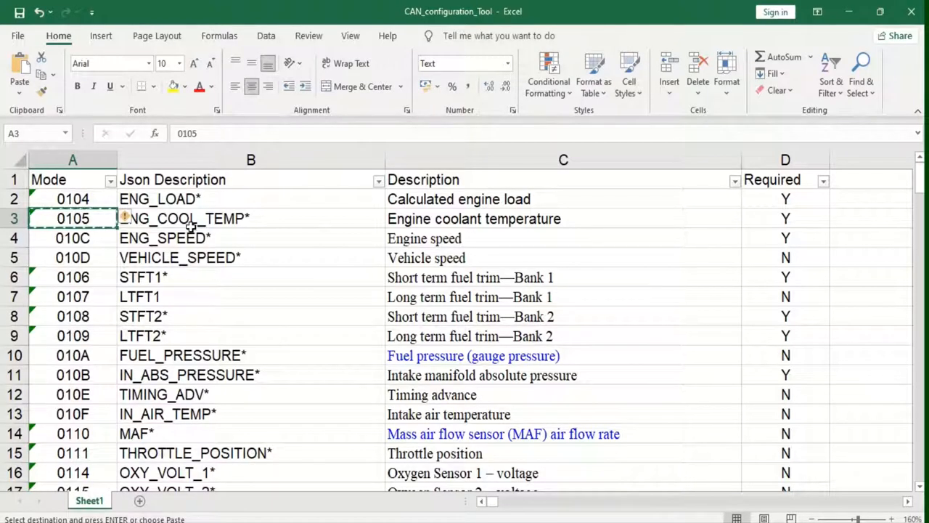
click(249, 218)
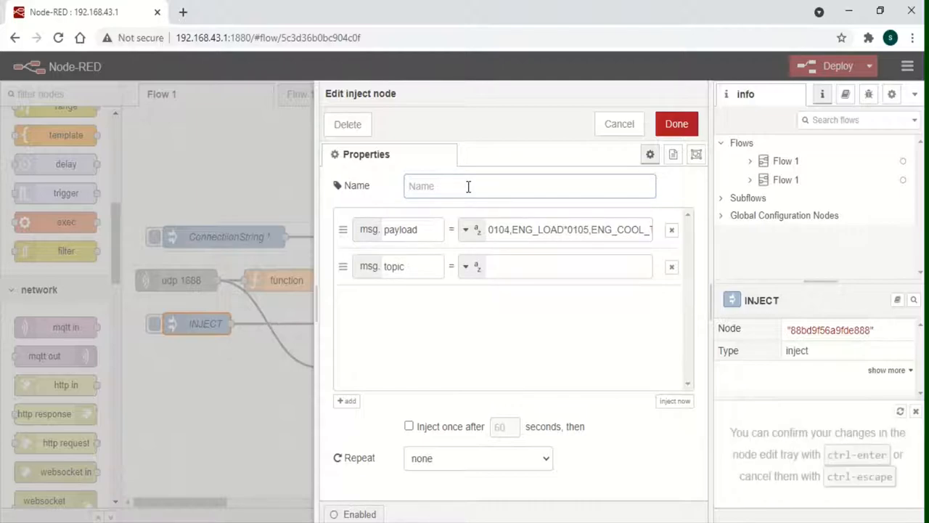
text(INH=)
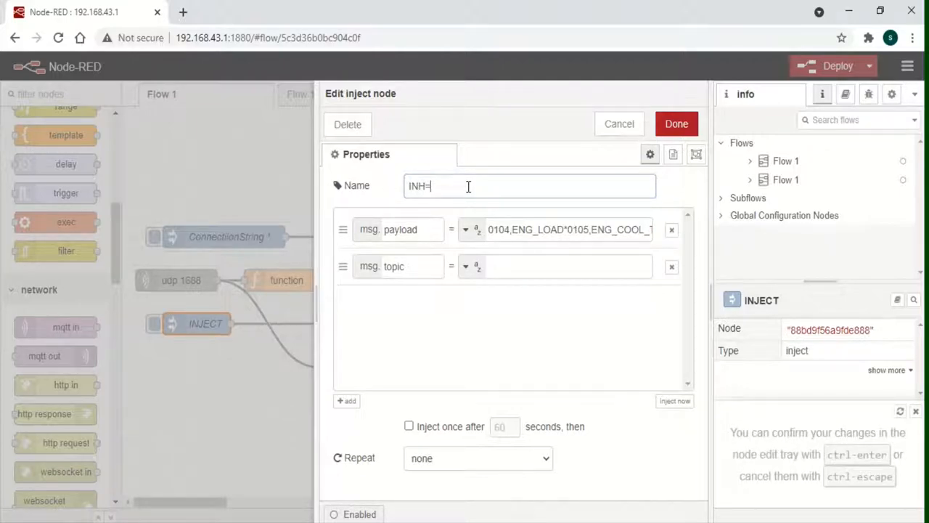
text(JE)
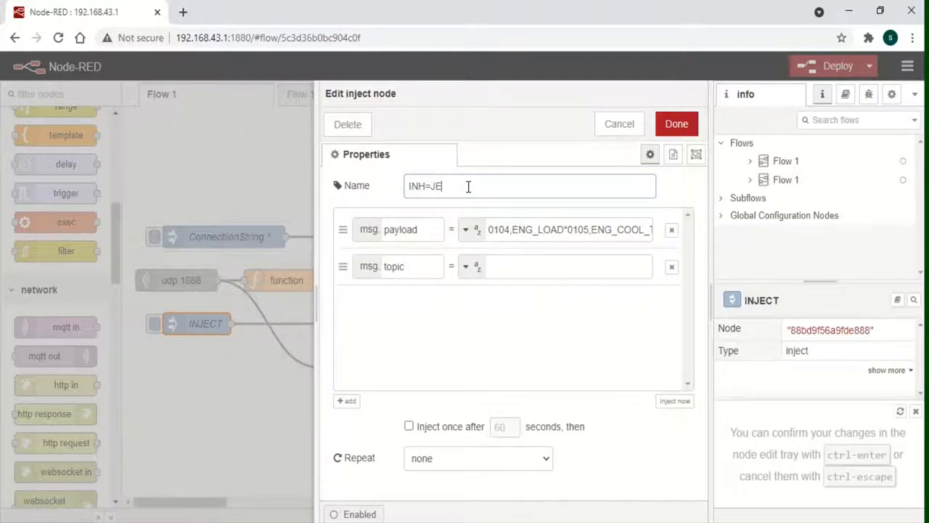
text(INJE)
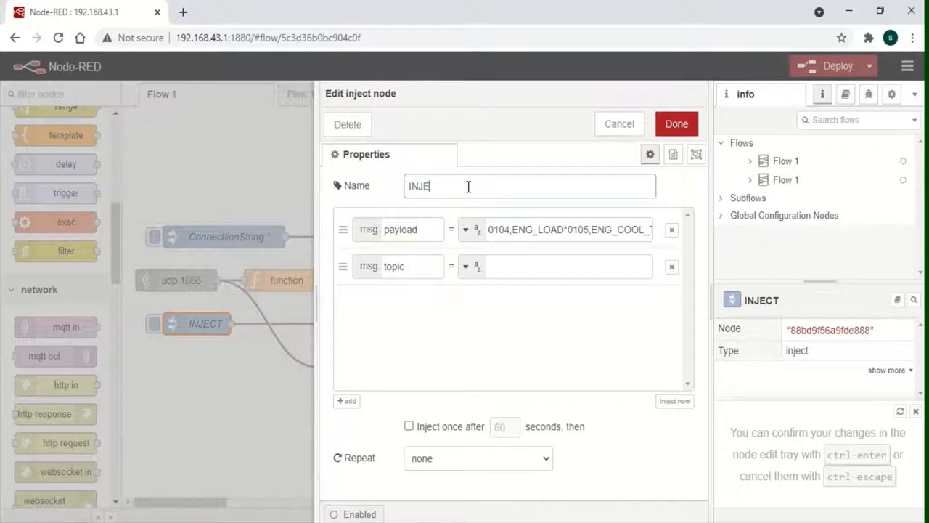
text(CT)
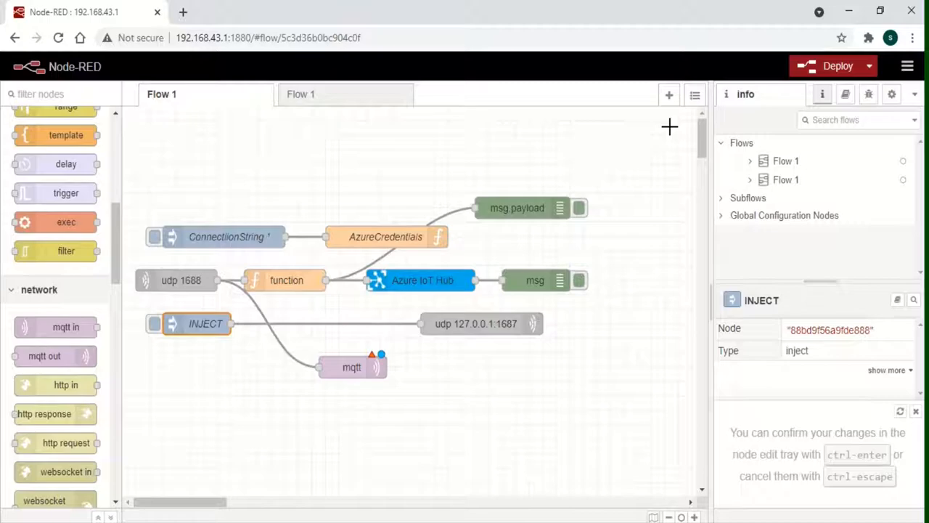
mouse_move(215, 327)
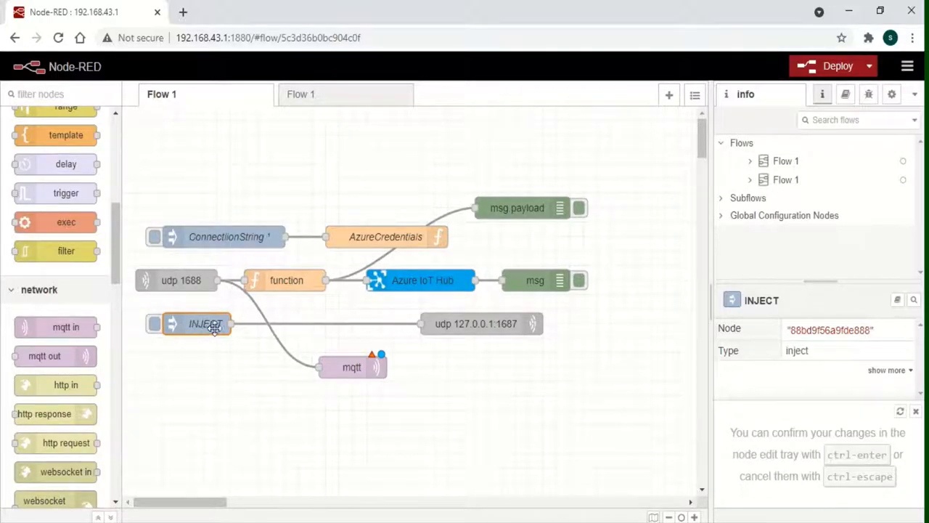
mouse_move(552, 441)
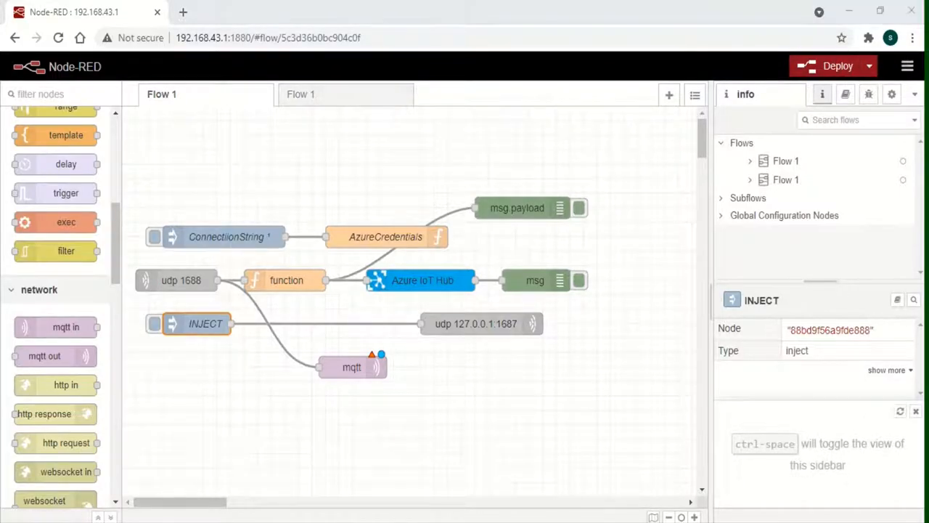
- Deploy Flow 1 despite the unconfigured mqtt warning and fire the INJECT node once
click(834, 67)
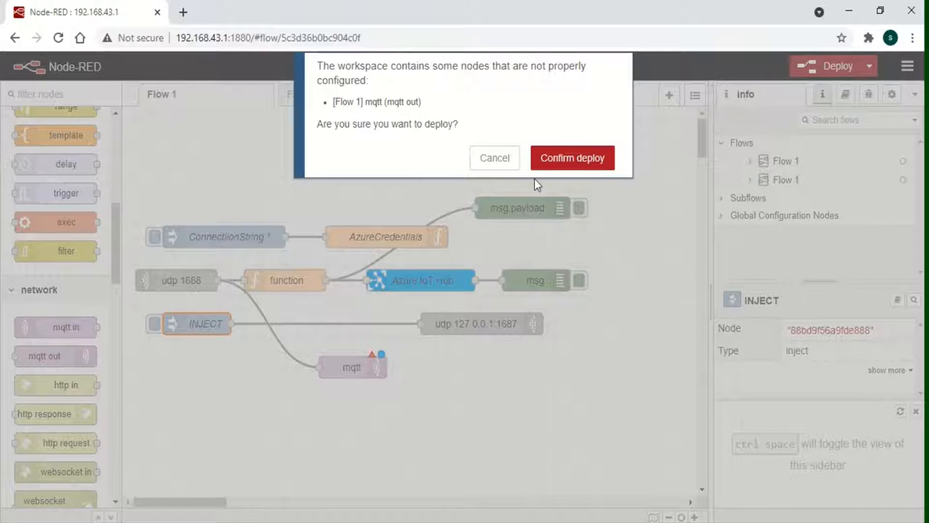
click(572, 157)
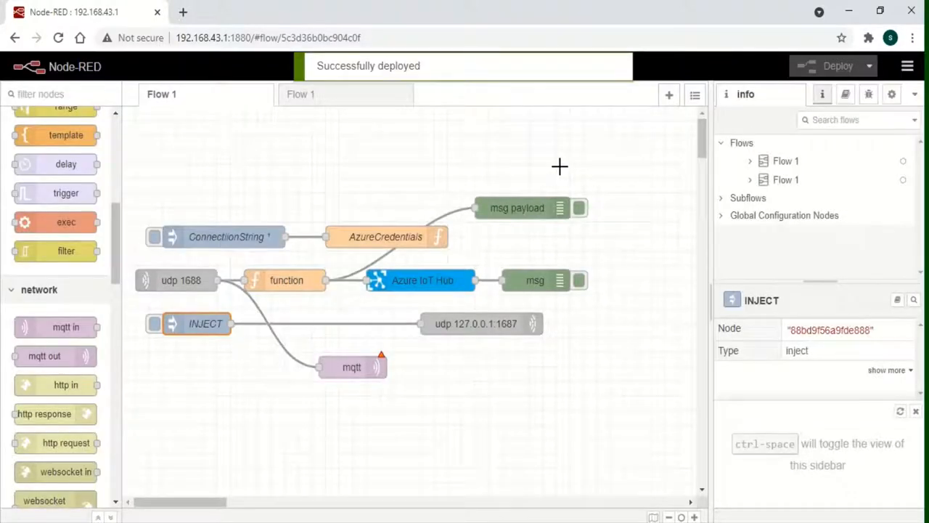
mouse_move(433, 75)
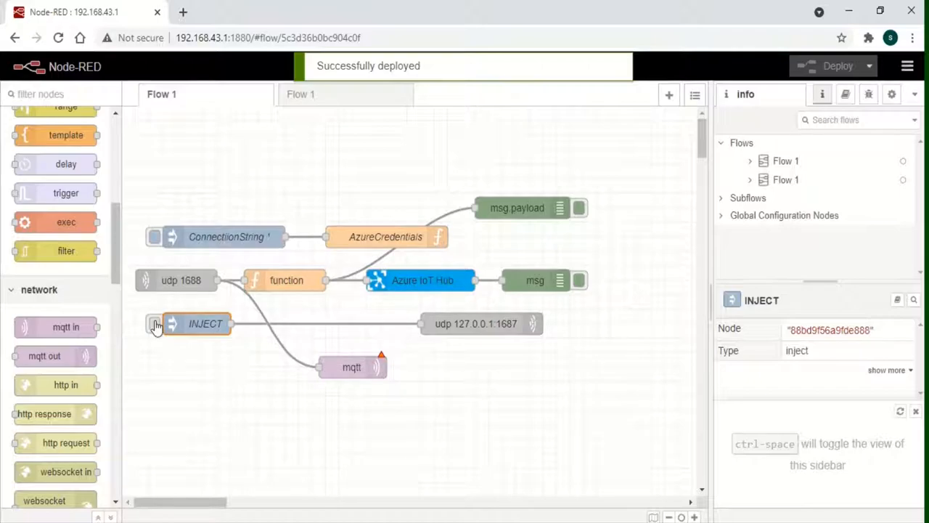
click(154, 323)
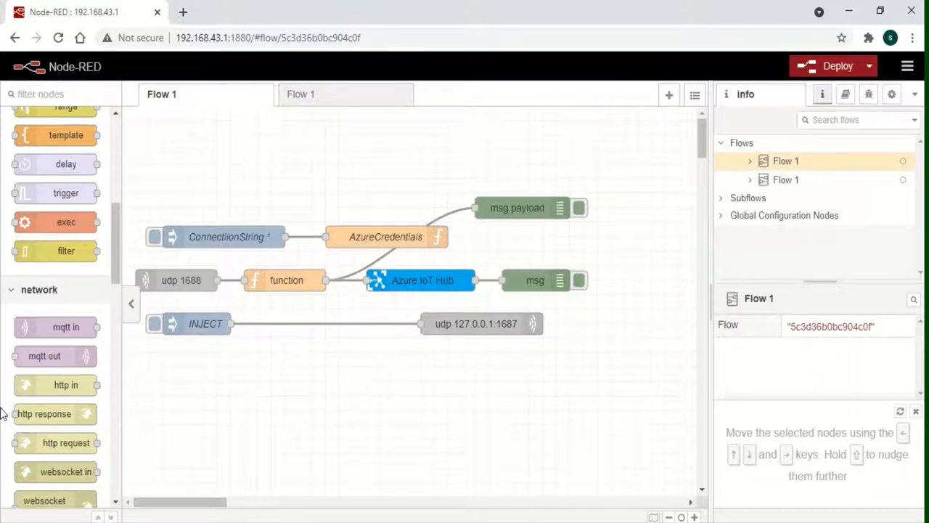
- Add a Watson IoT output node to the flow and wire udp 1688 into it
scroll(down, 3)
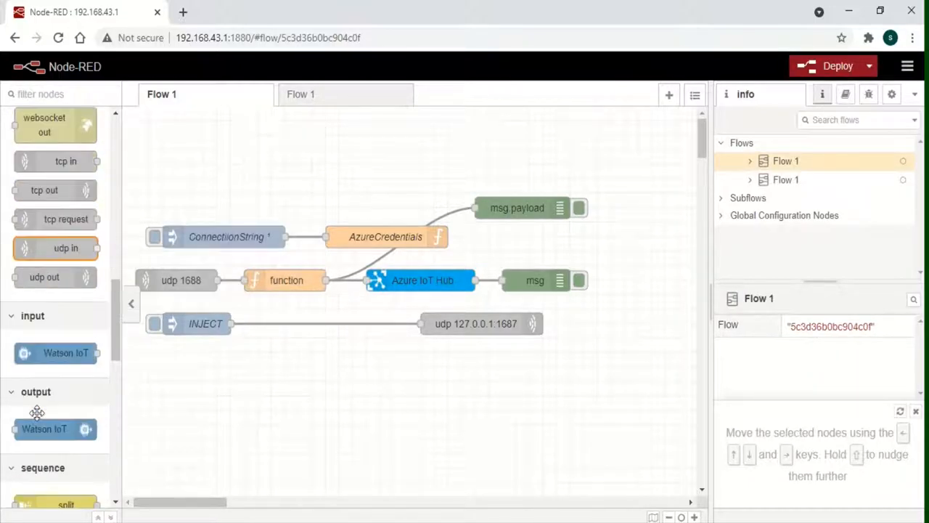
scroll(down, 3)
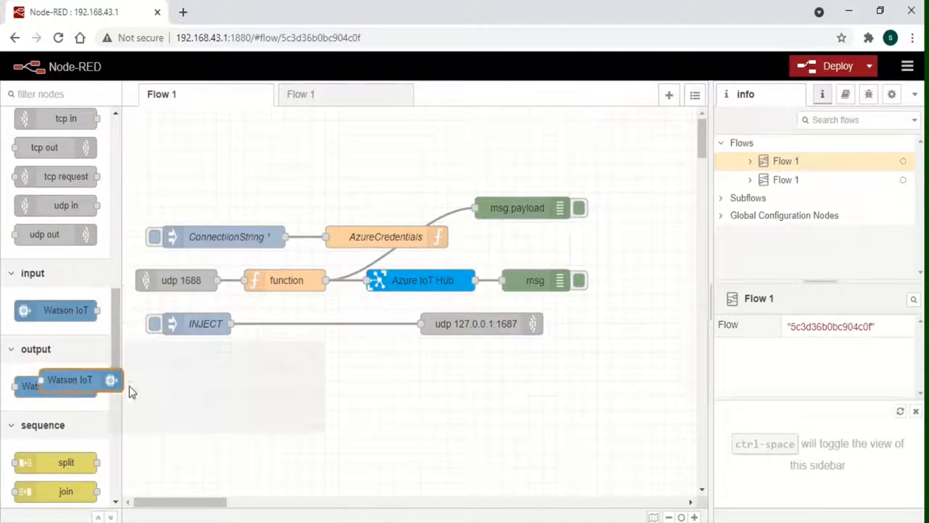
drag(70, 381, 385, 366)
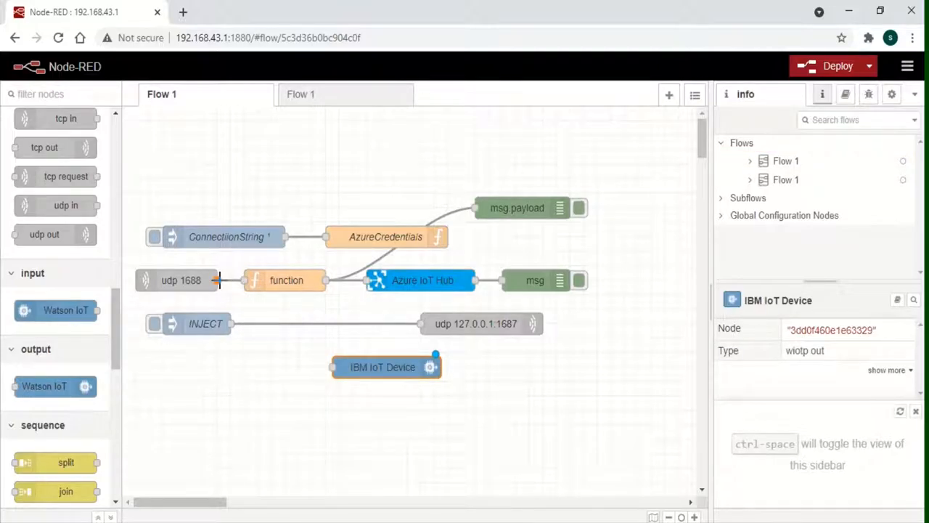
drag(218, 280, 334, 366)
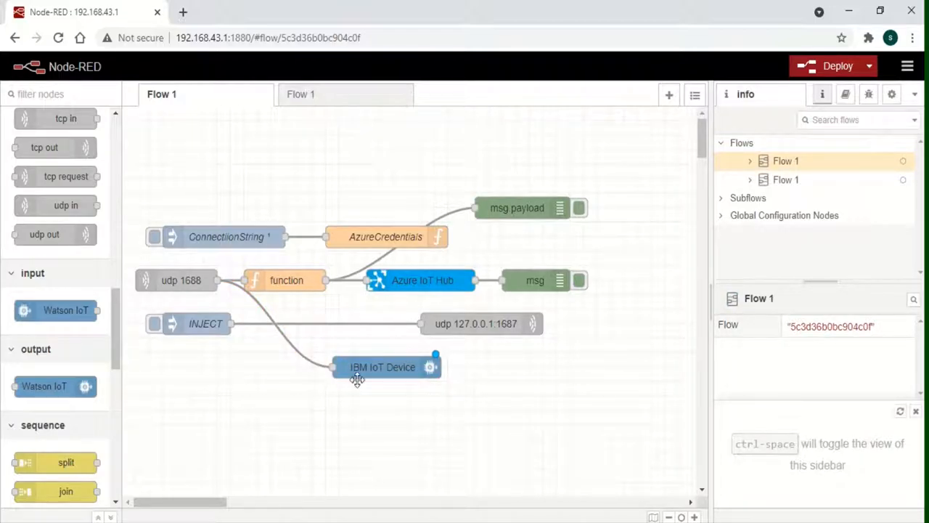
- Configure the Watson IoT node as Quickstart sending events, then select the INJECT node
double_click(383, 366)
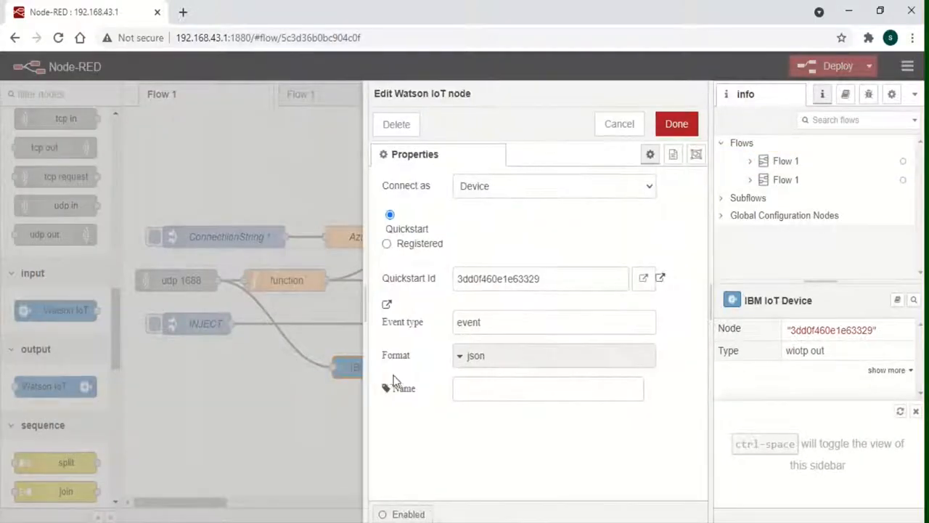
mouse_move(345, 278)
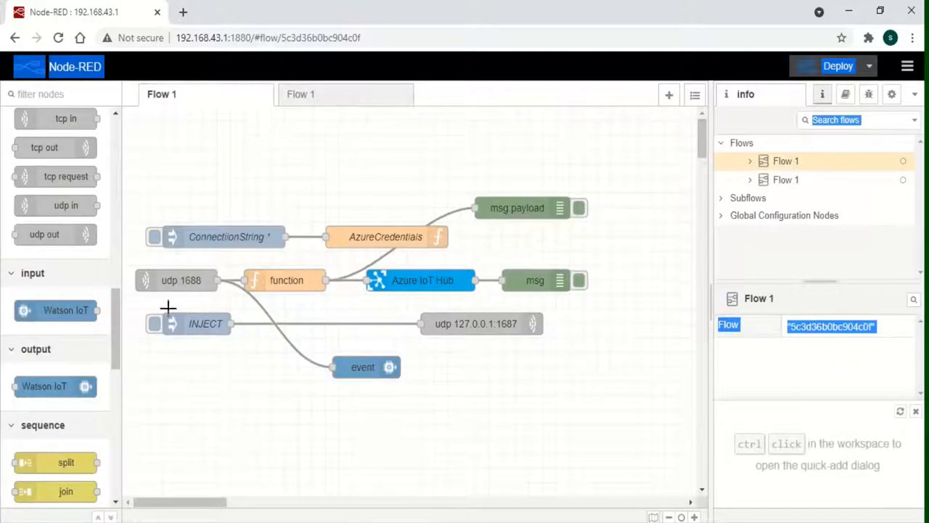
click(154, 322)
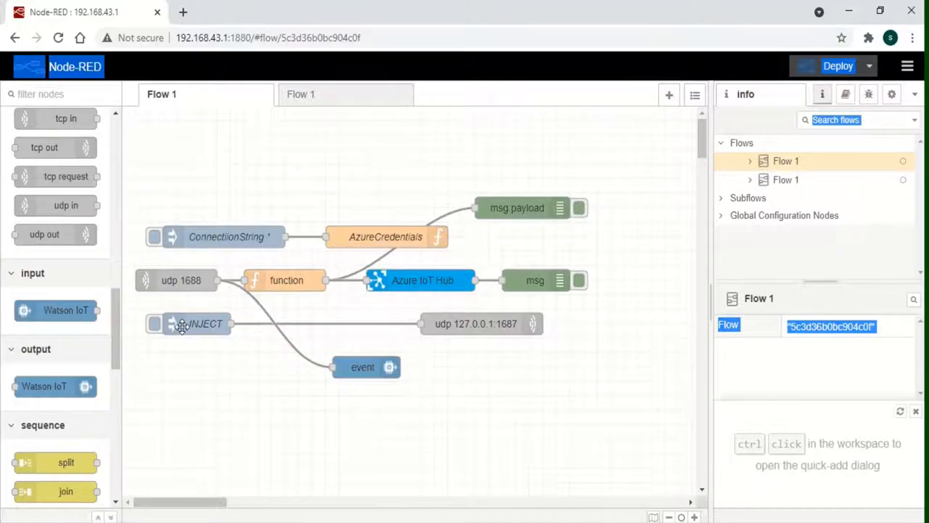
click(197, 322)
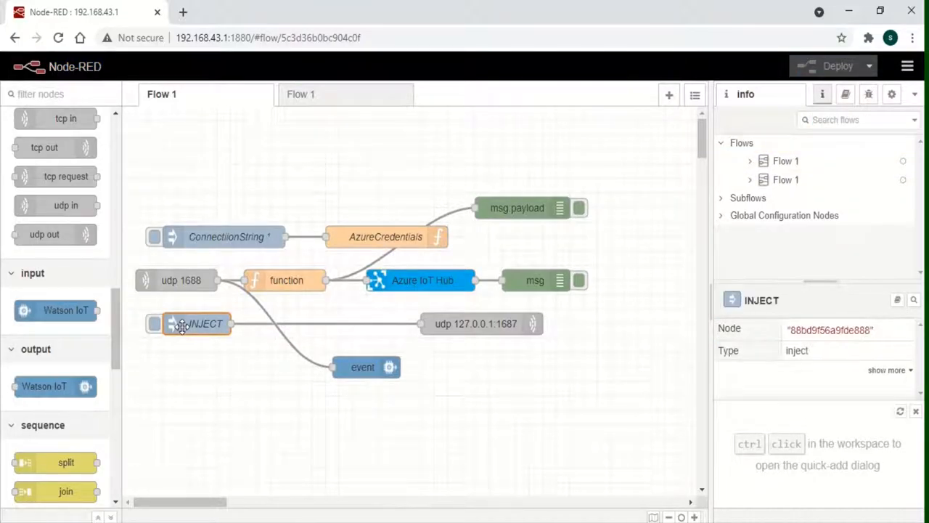